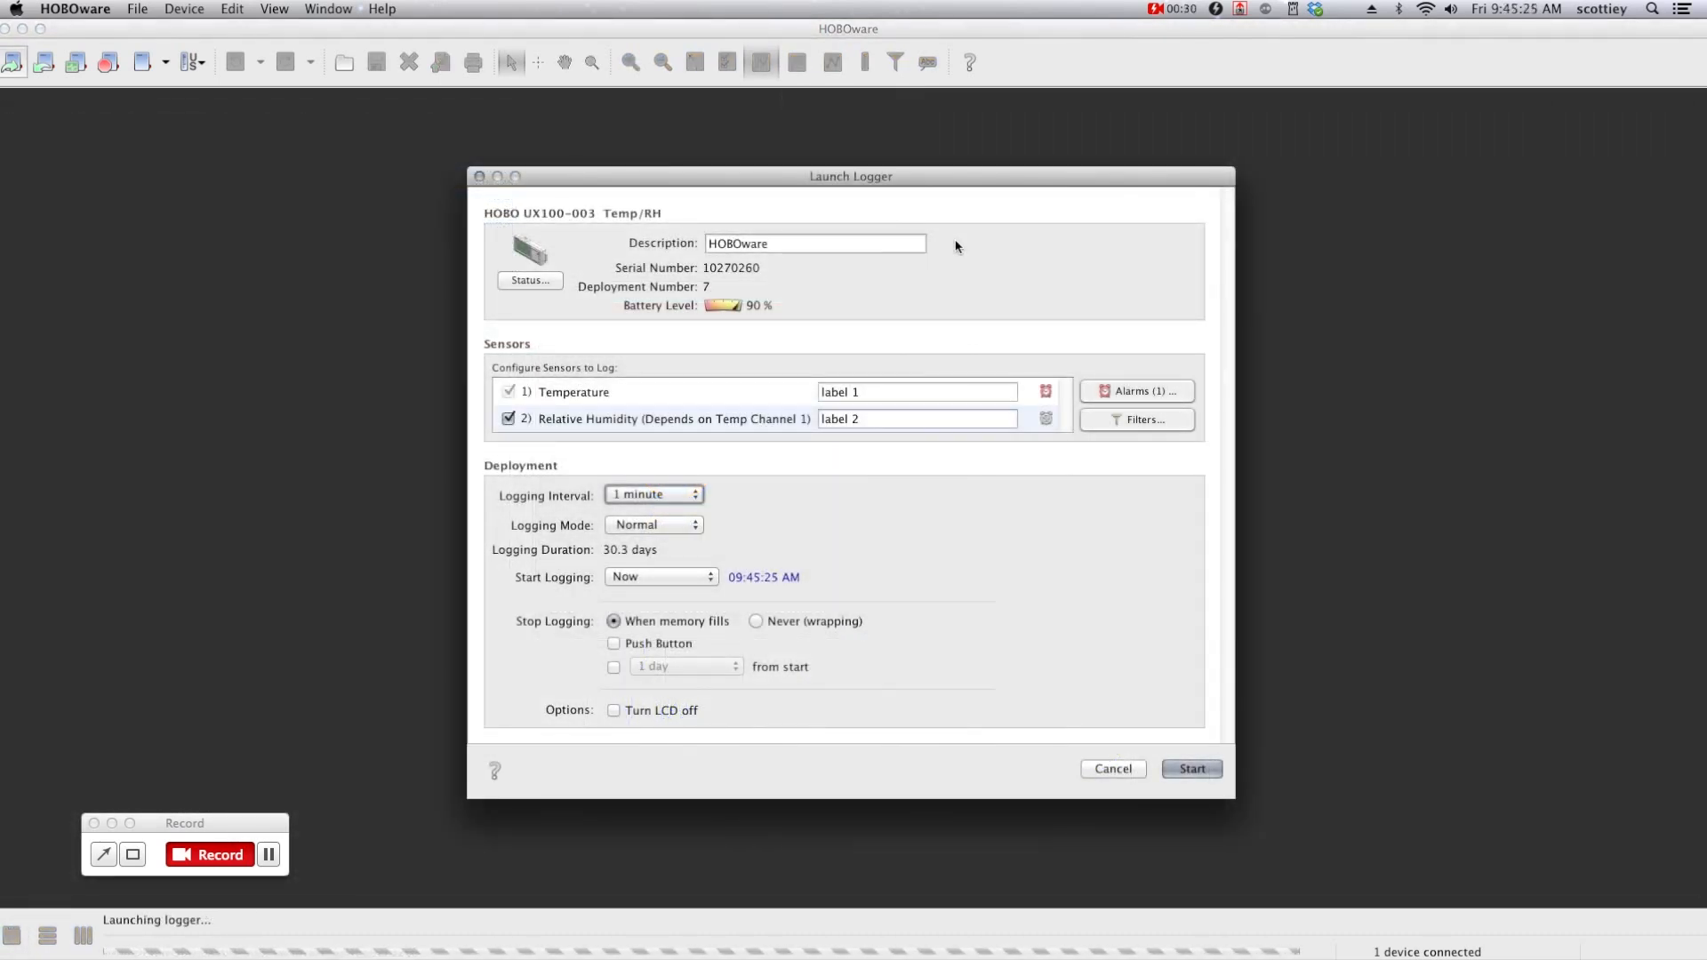
Launch the UX100 Temp/RH logger at a 1-minute interval, starting logging now.
click(789, 243)
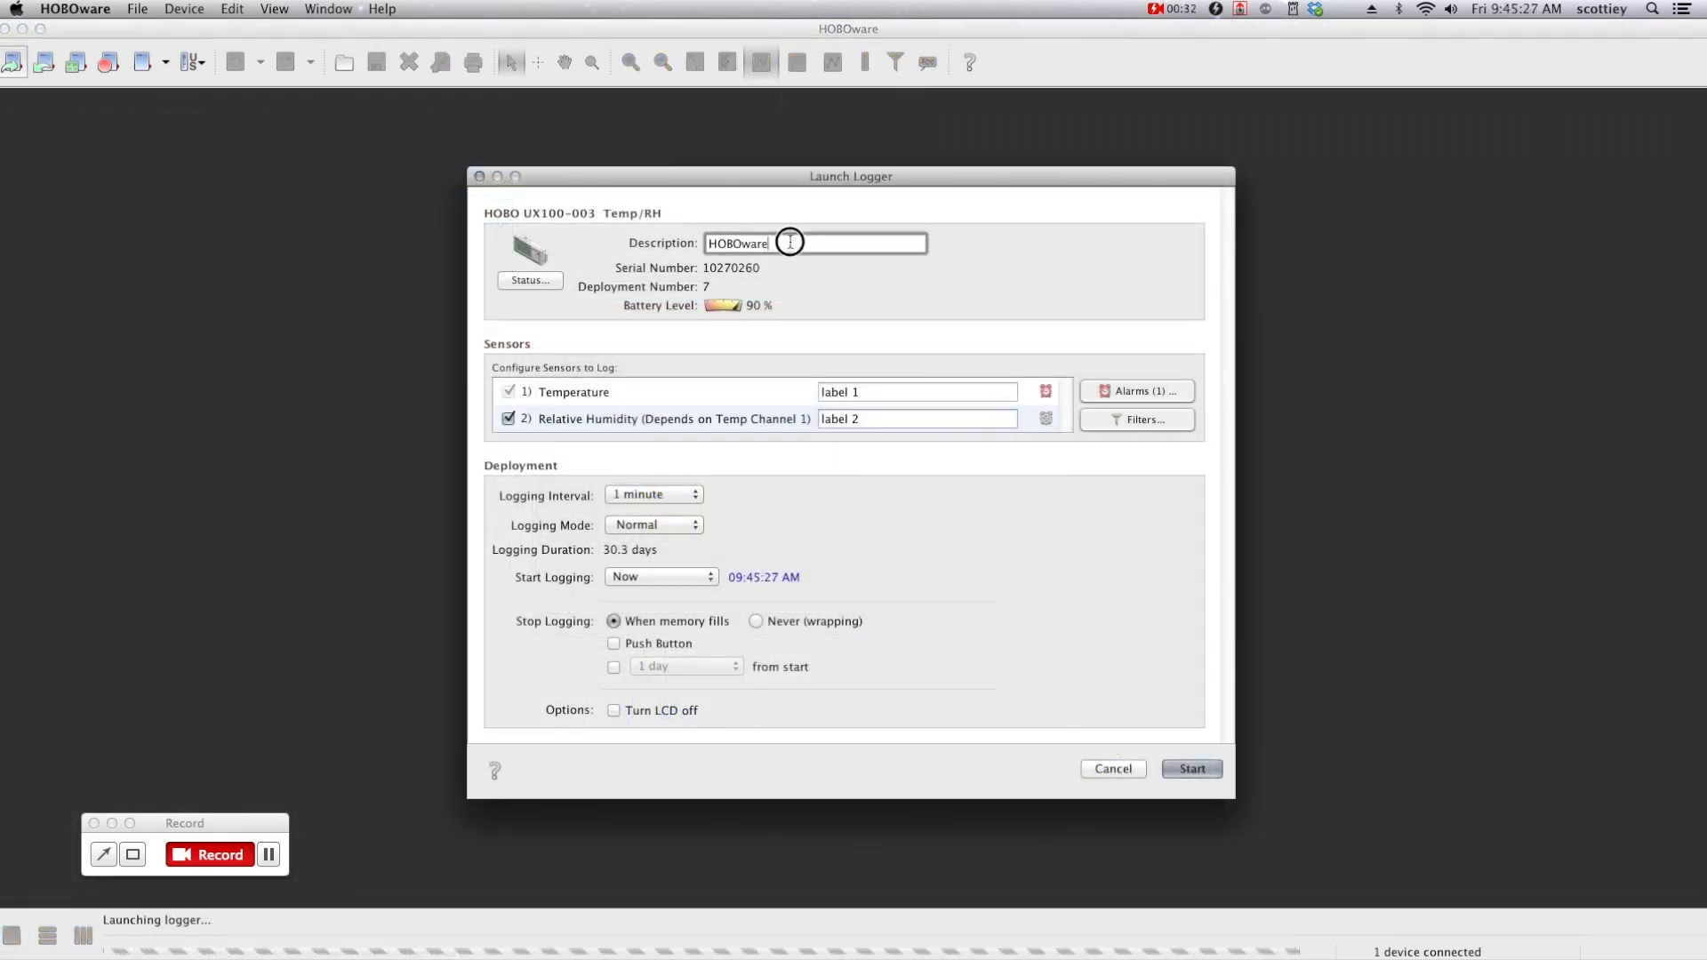
click(916, 392)
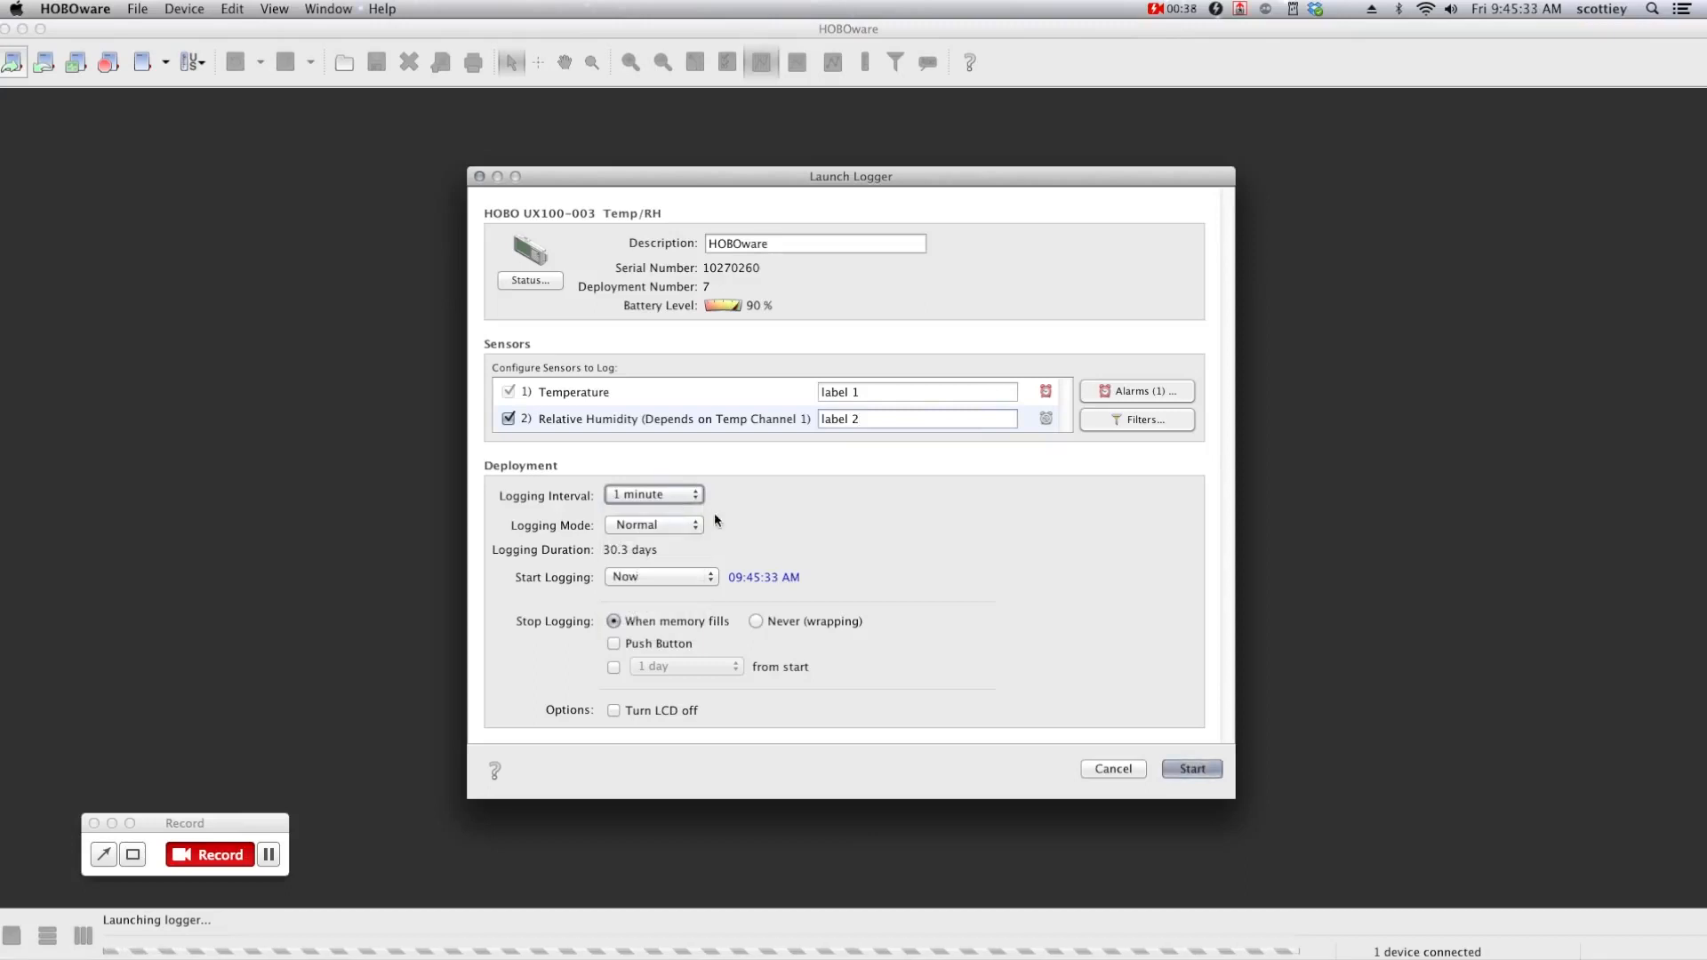
click(661, 577)
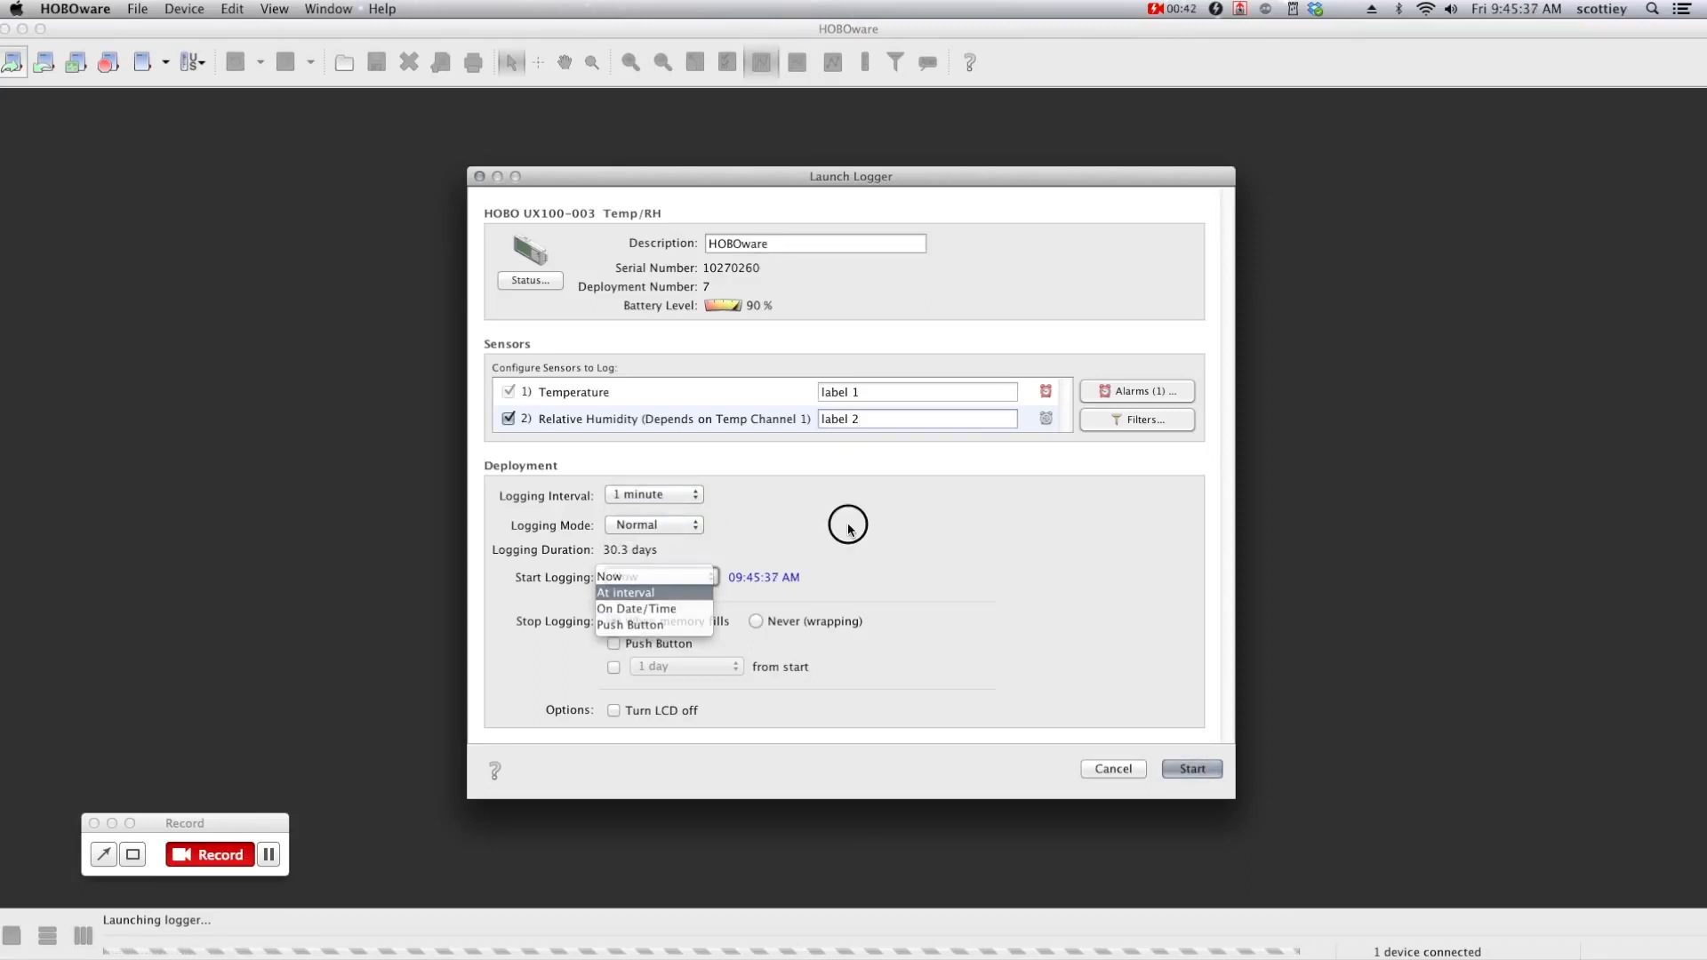
click(610, 576)
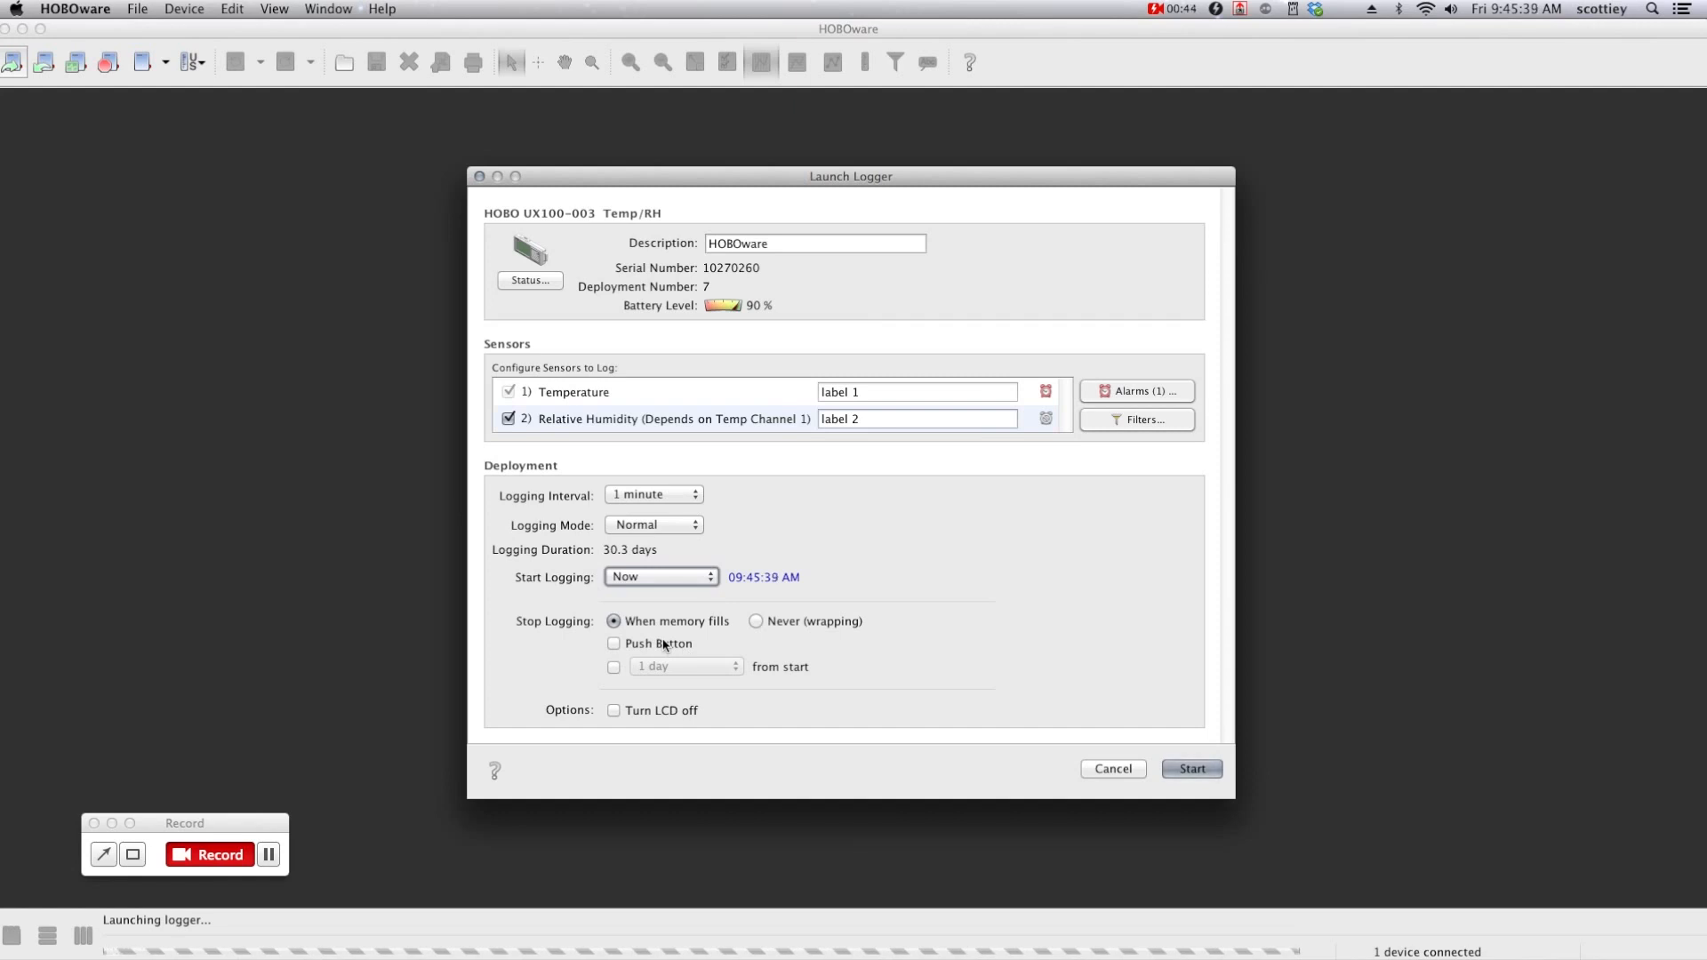
click(1192, 770)
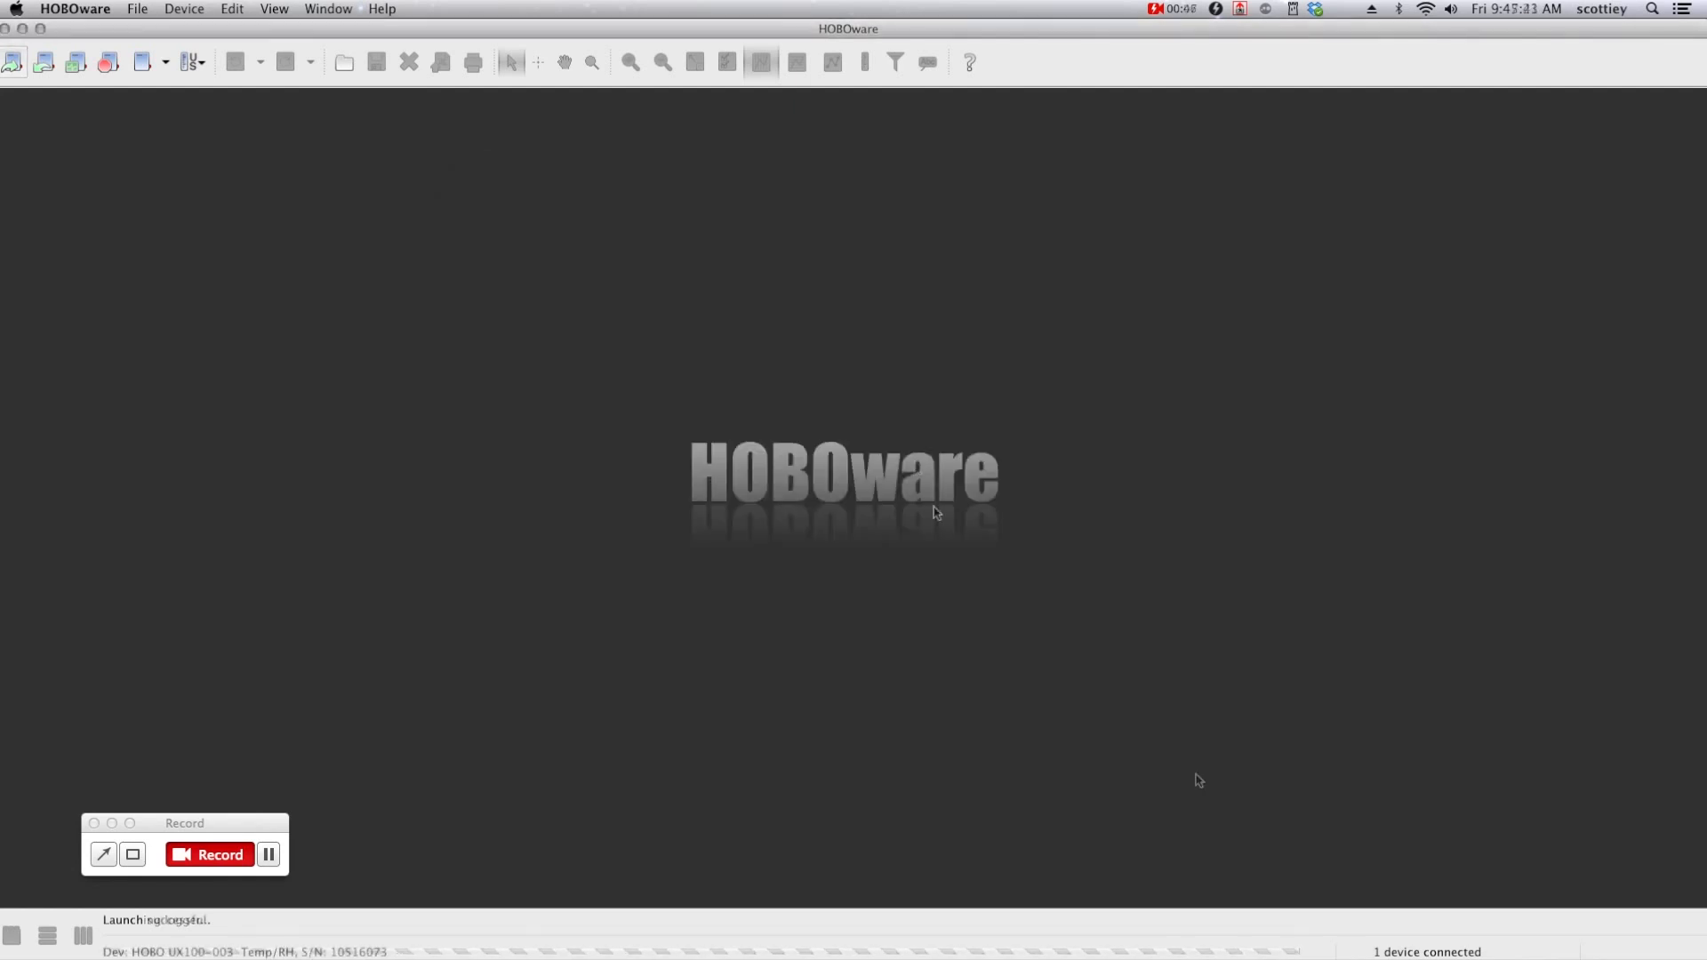
Read out the UX100 logger without stopping it and save as HOBOware_1.hobo.
click(43, 62)
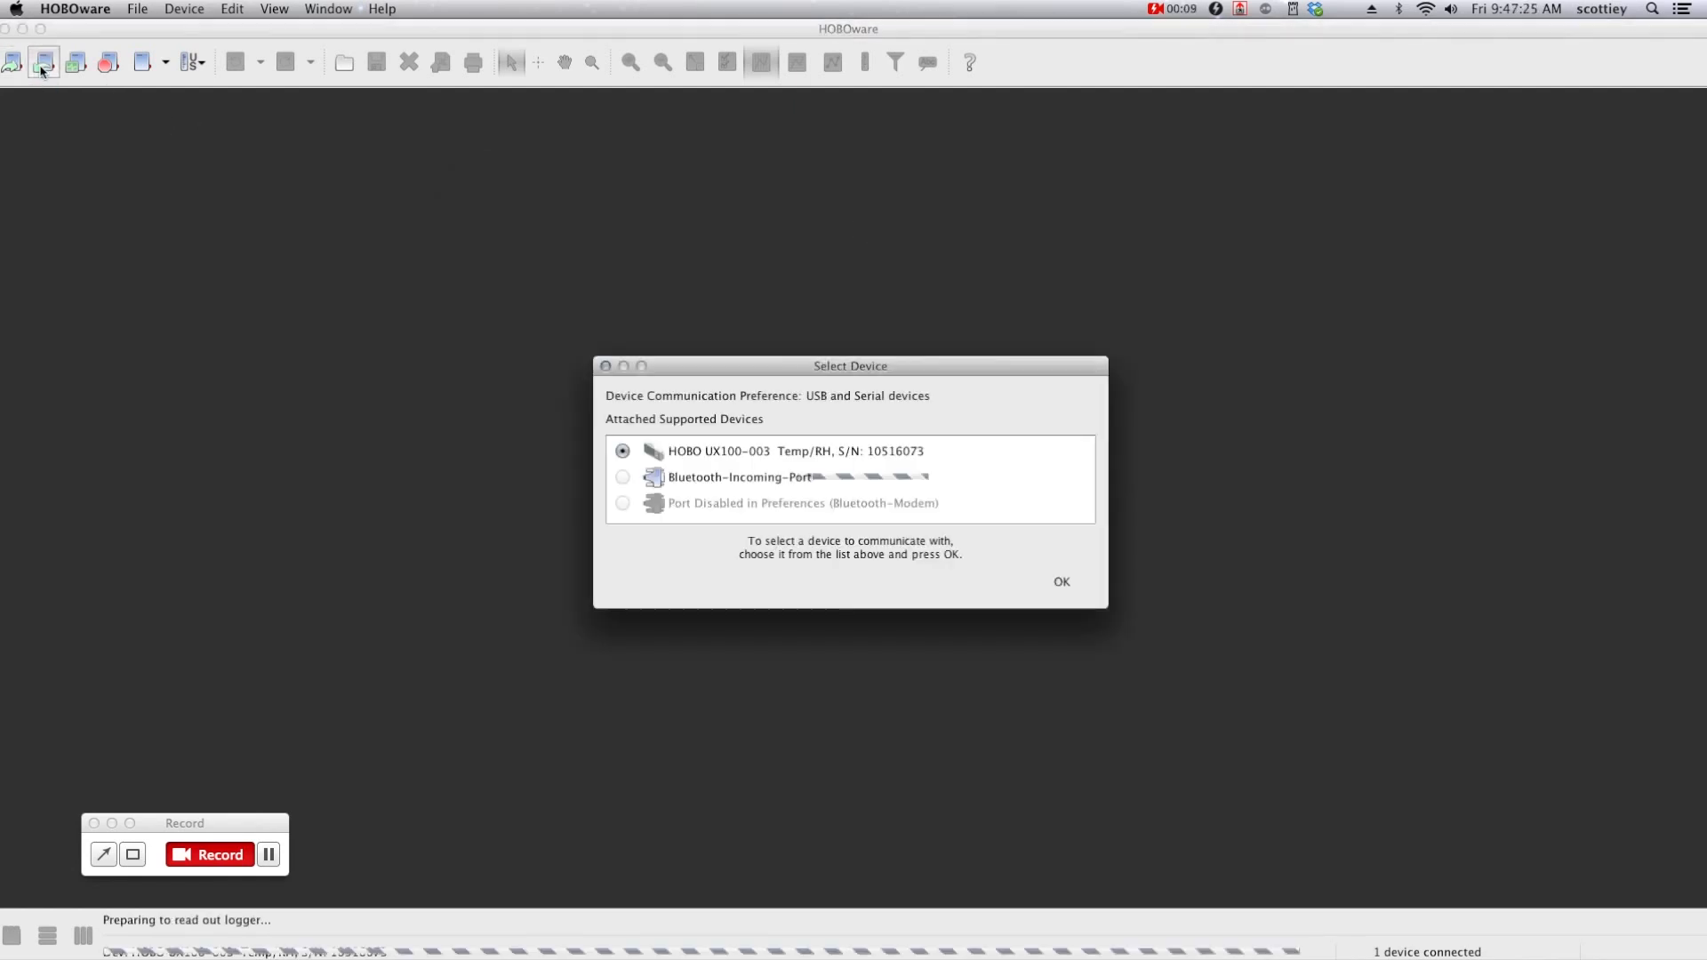
click(783, 451)
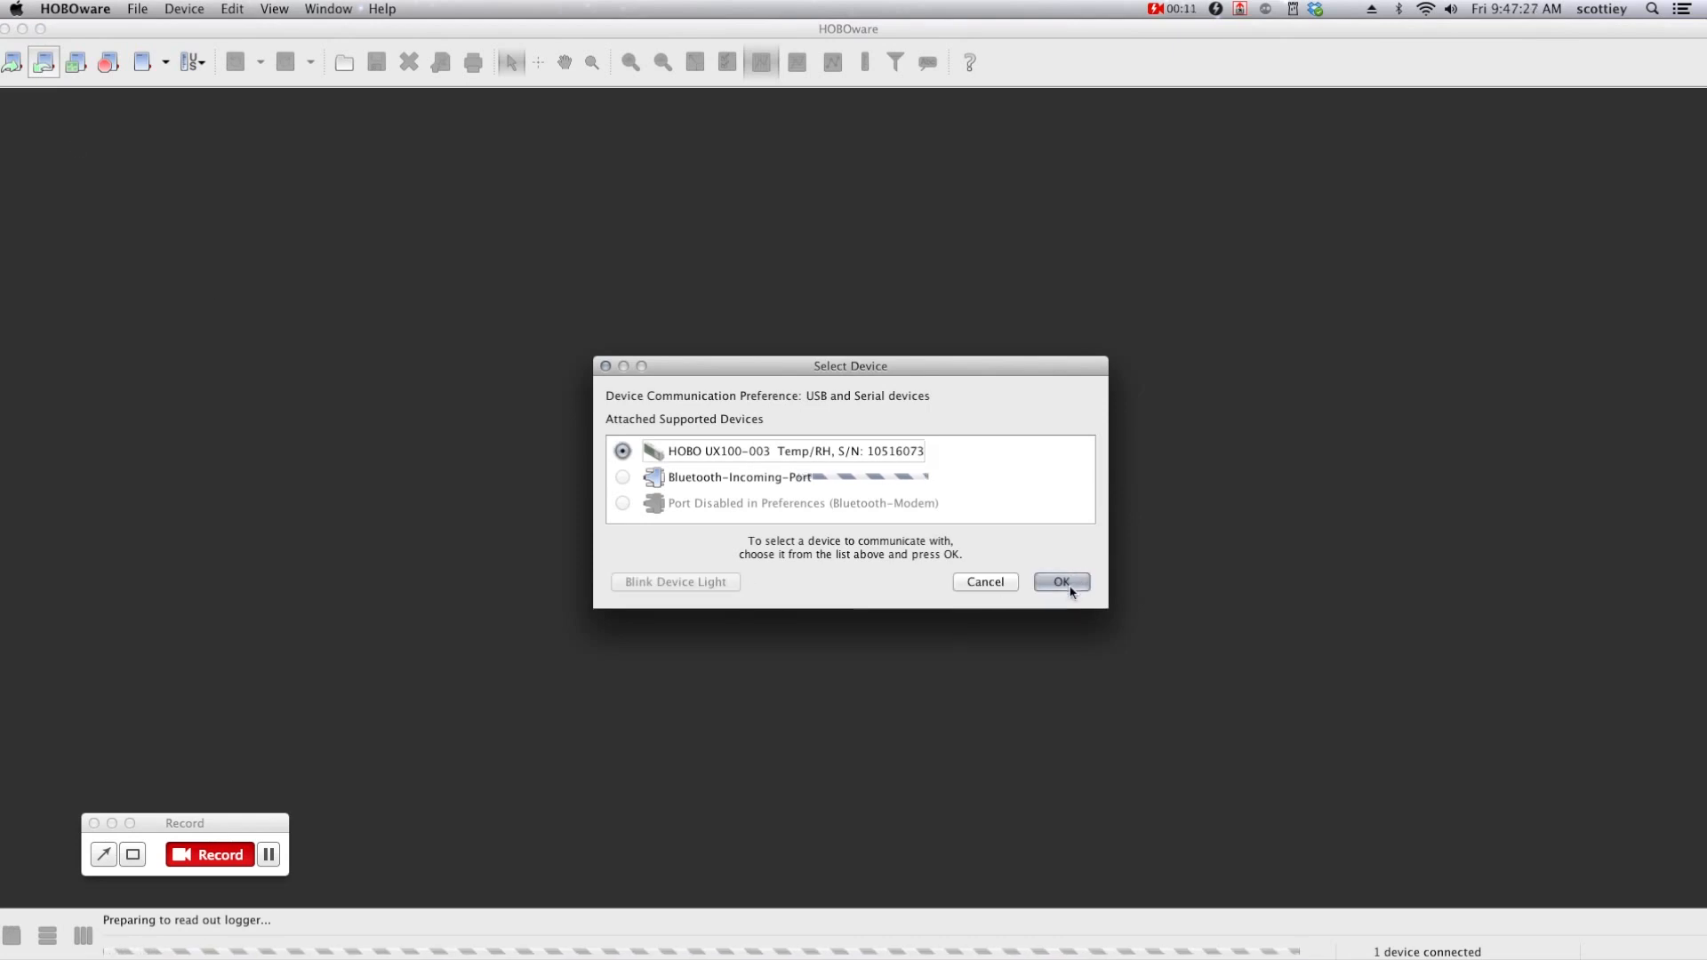
click(1061, 582)
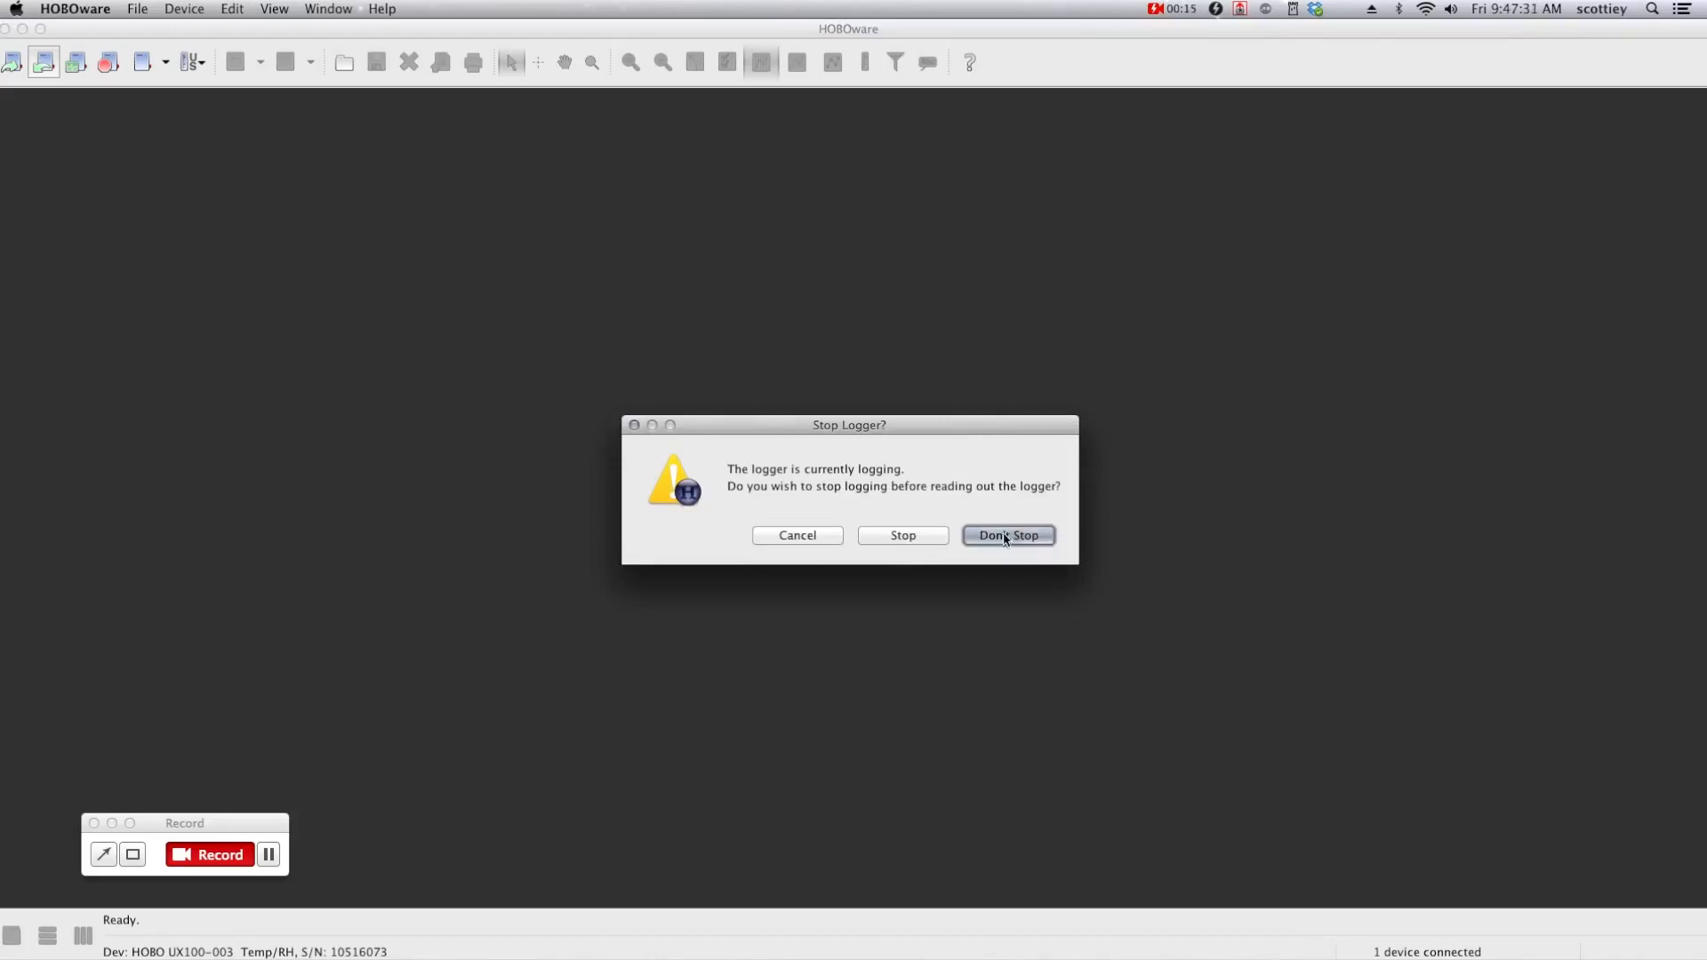
click(1009, 536)
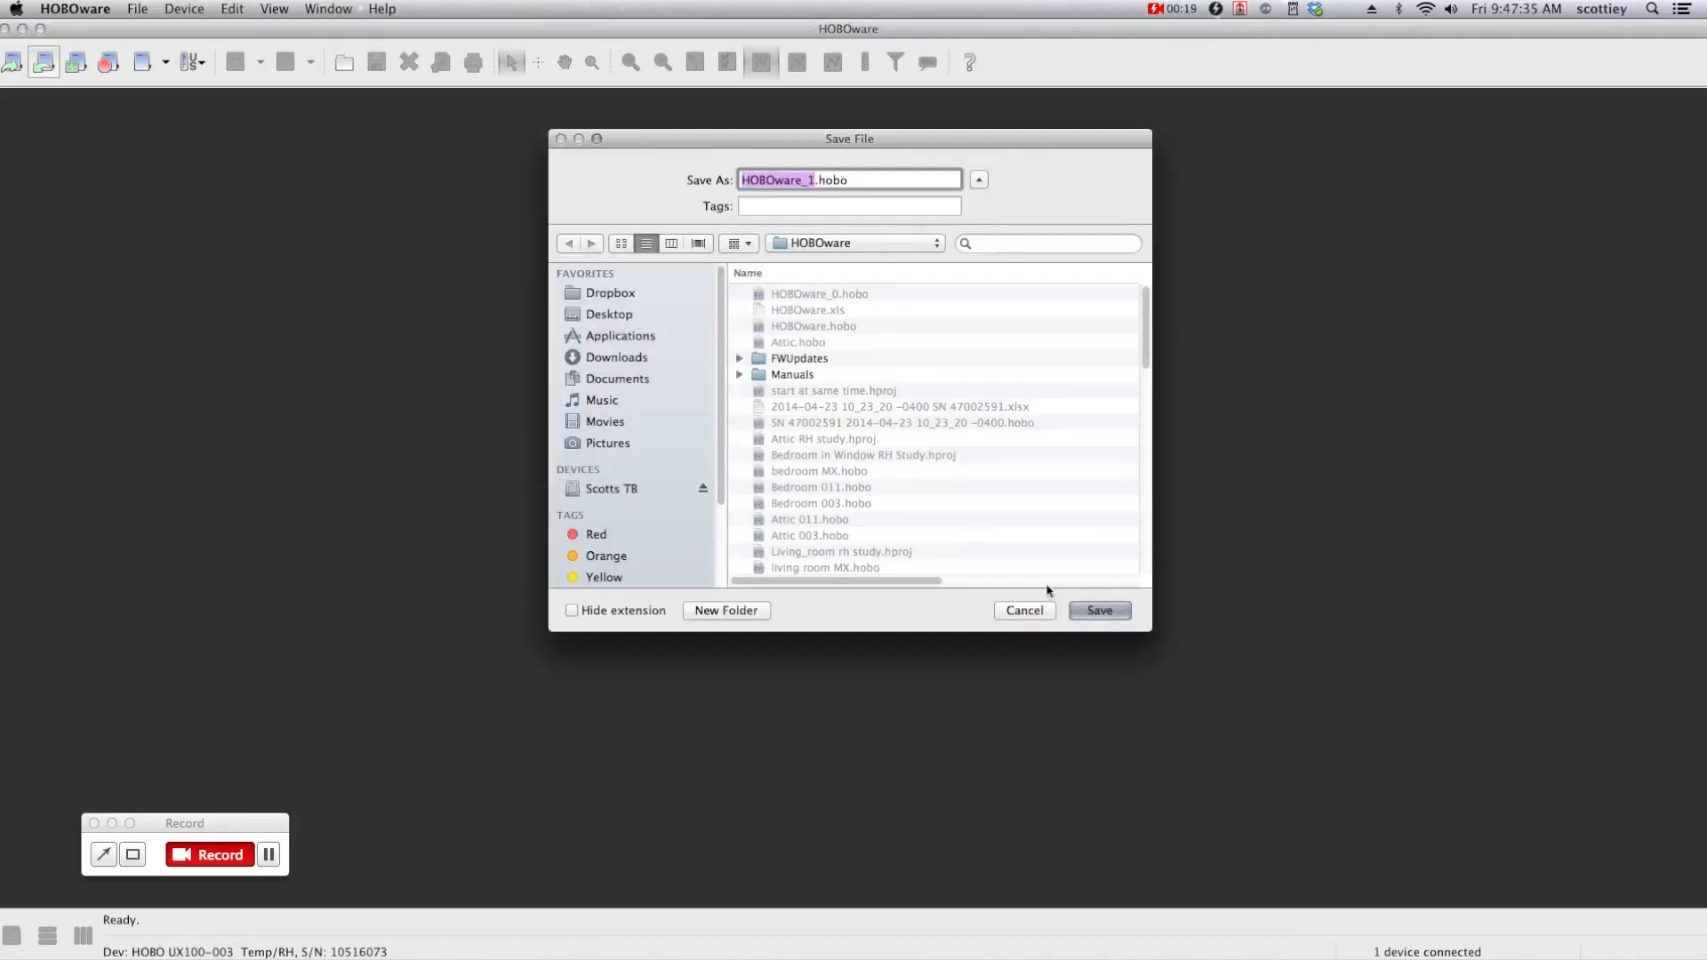
click(1100, 610)
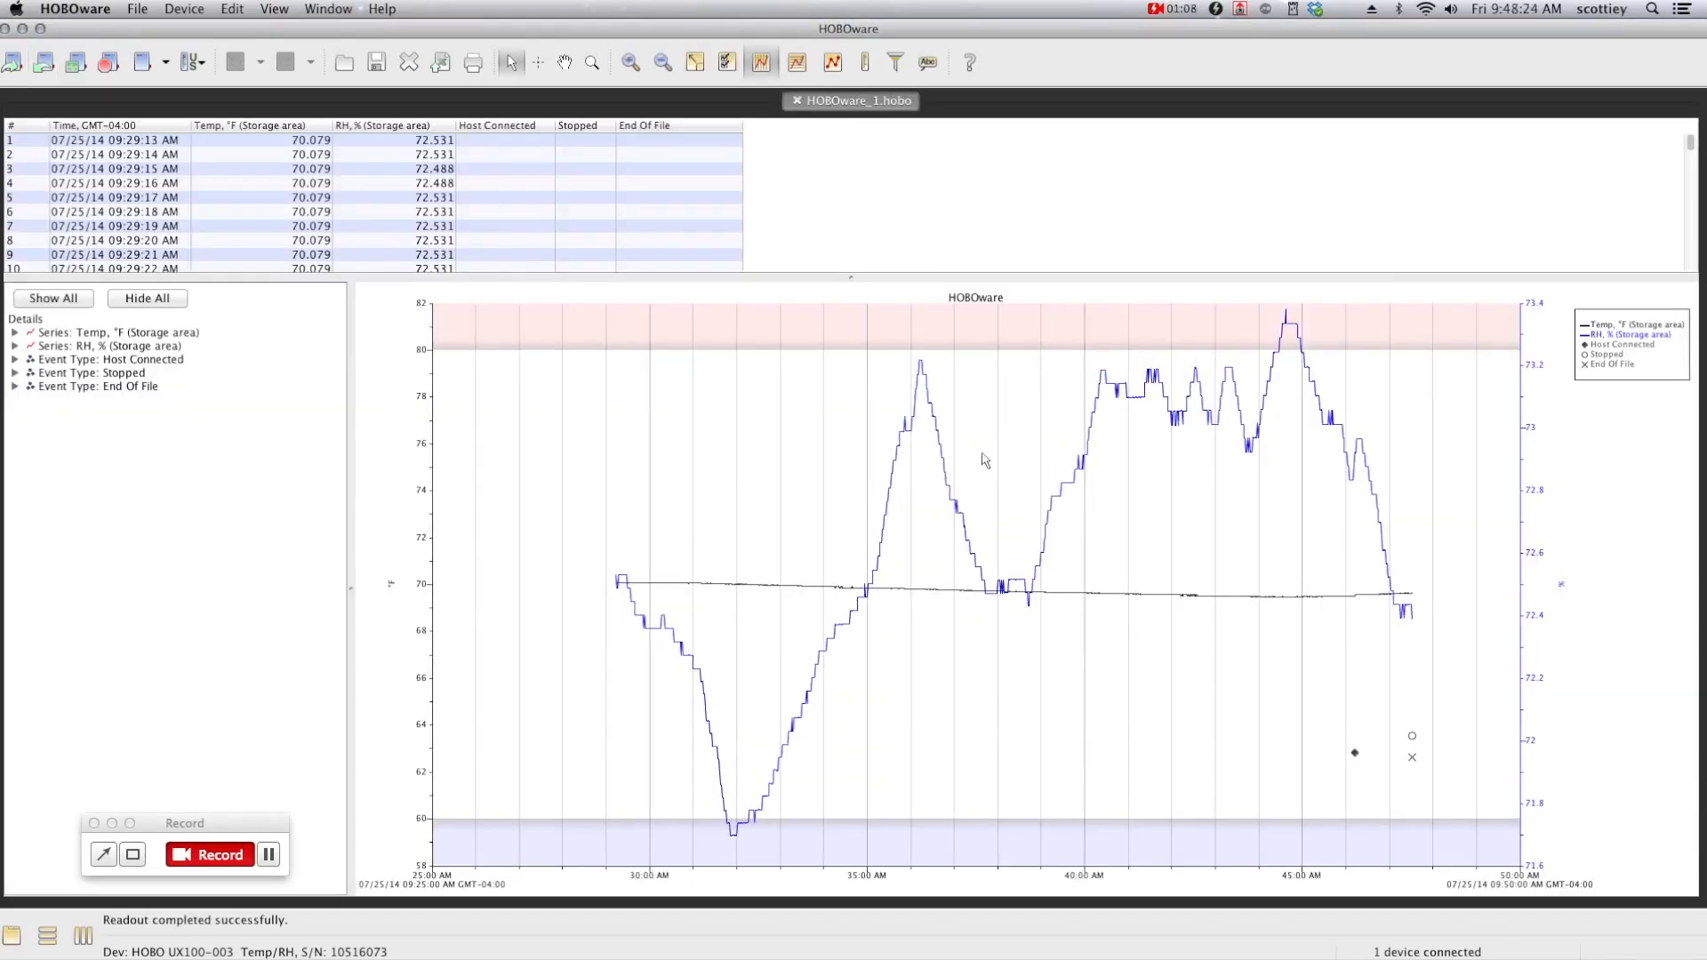
mouse_move(979, 460)
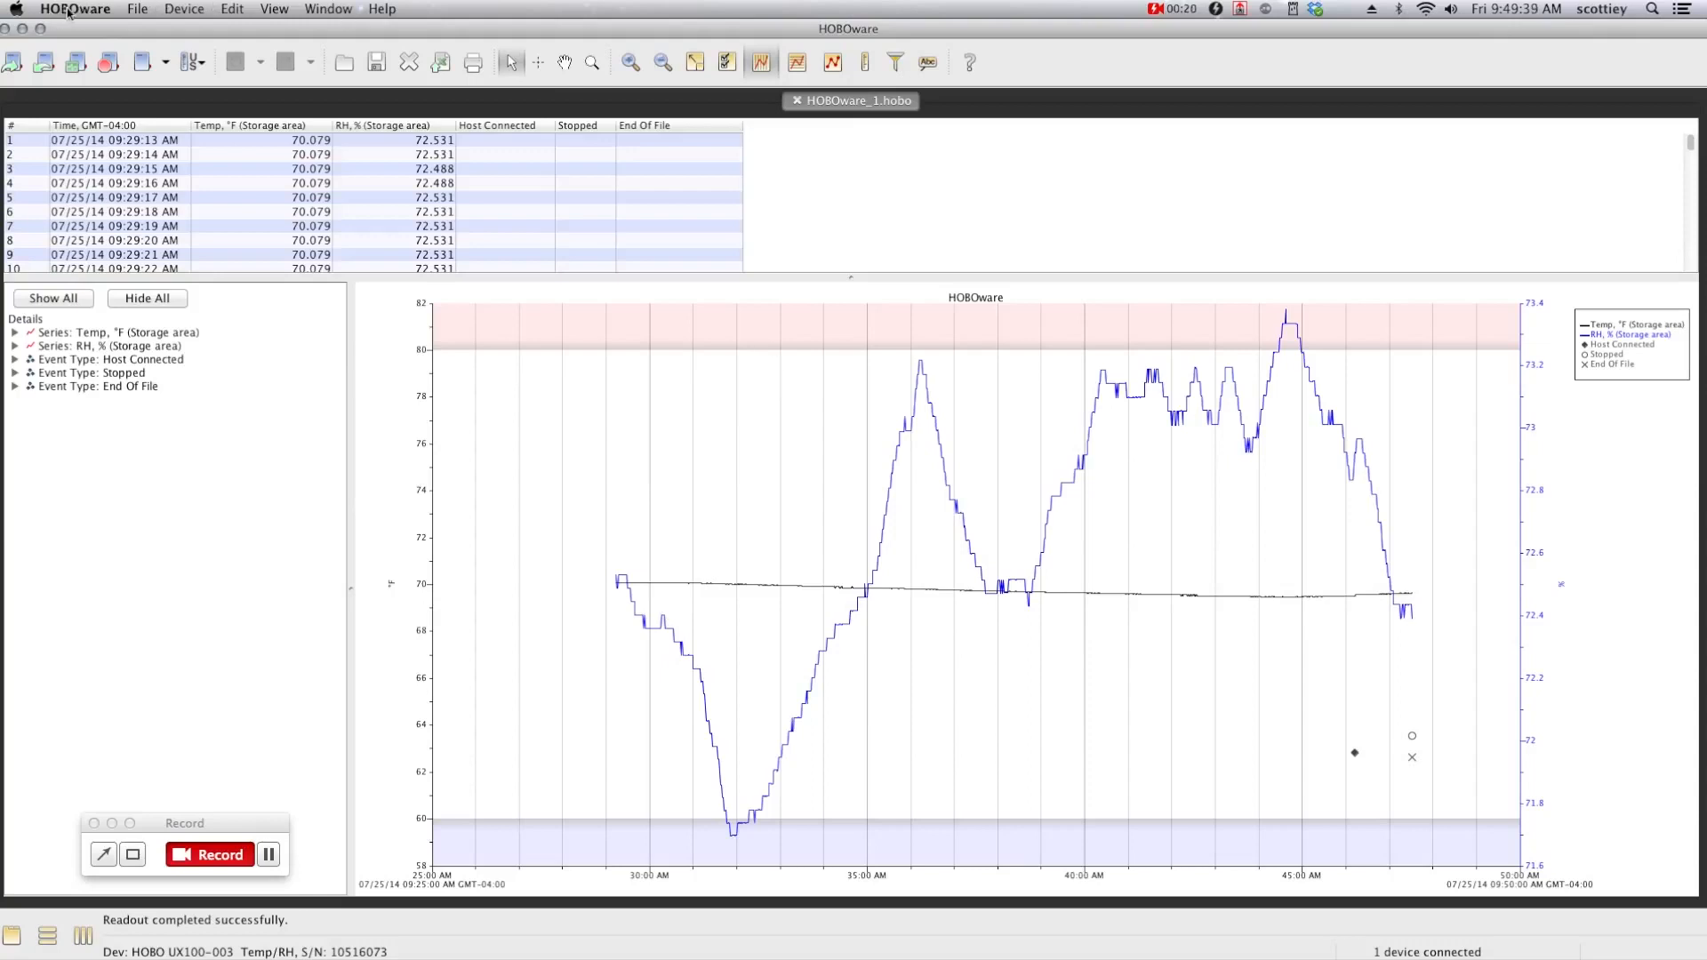
Open the File menu for the plotted HOBOware_1 readout.
click(136, 9)
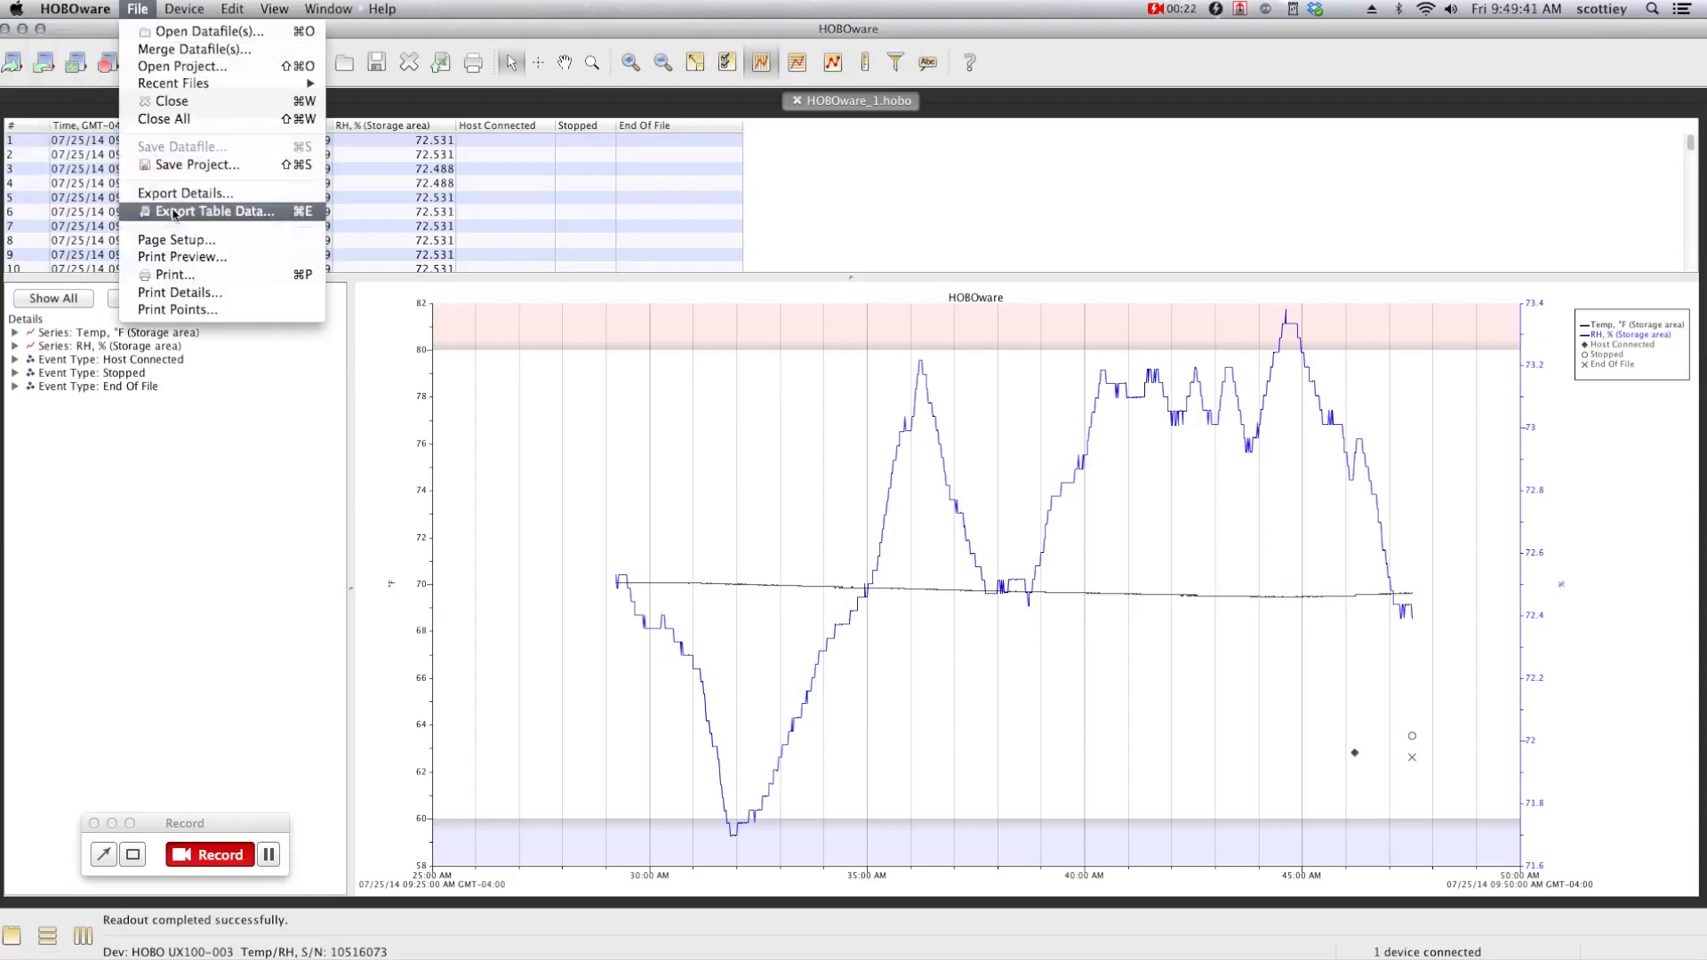
Choose Export Table Data for the HOBOware_1 readout.
click(221, 212)
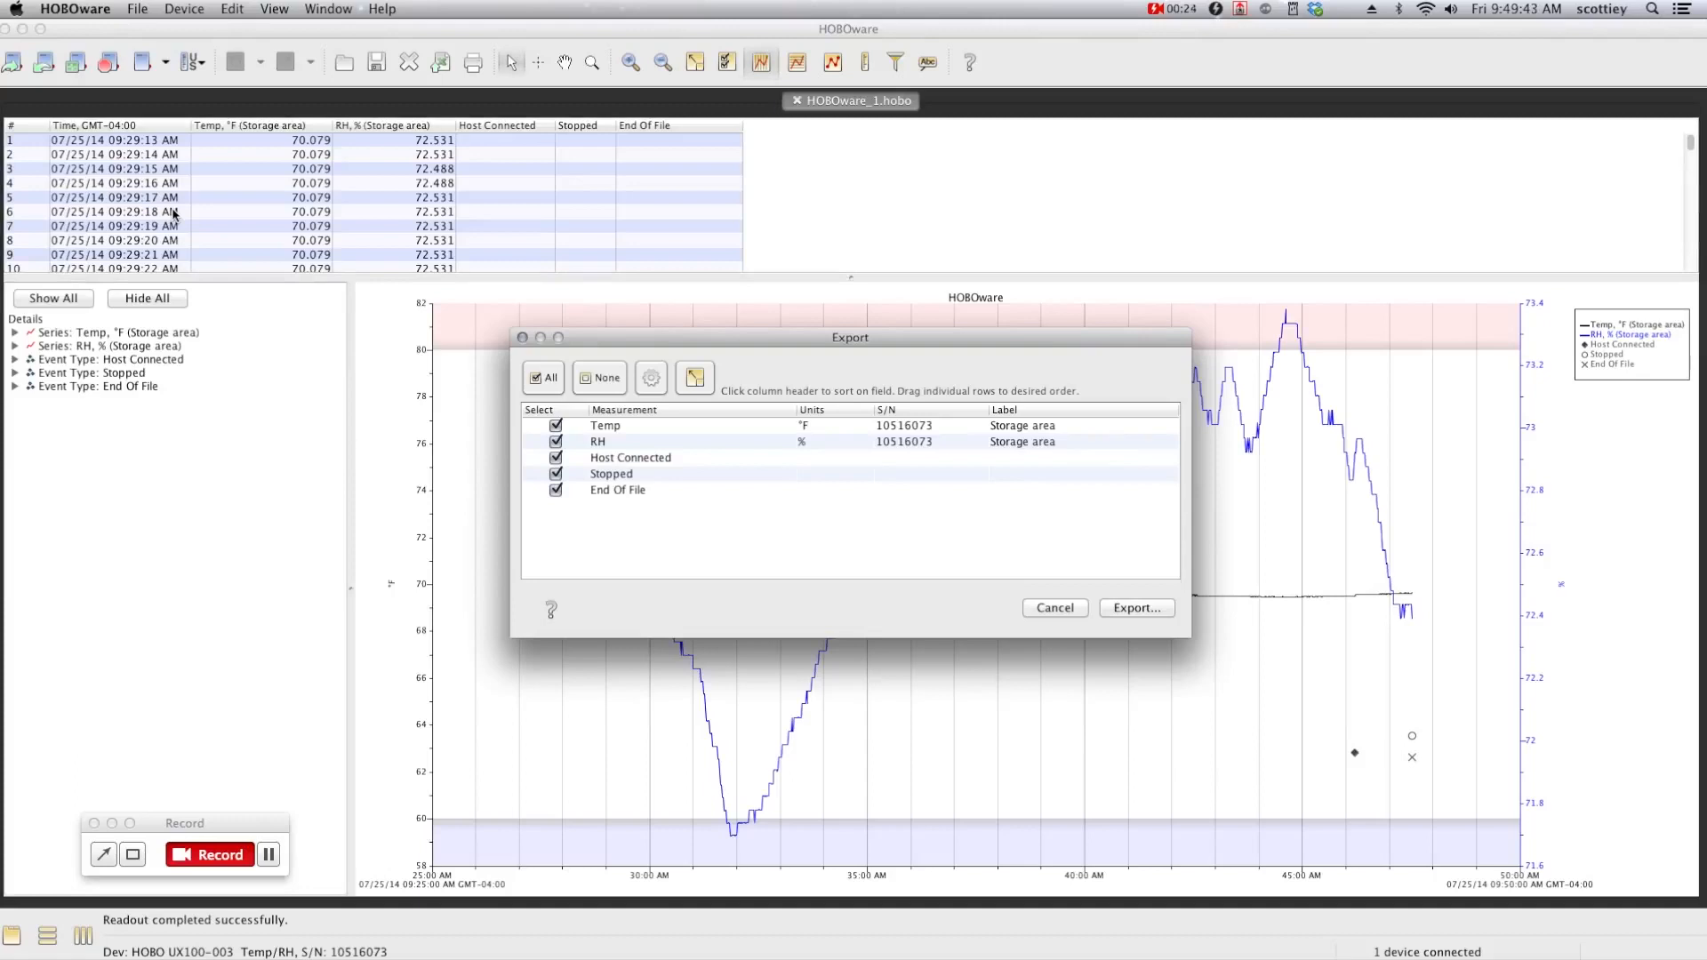
mouse_move(695, 503)
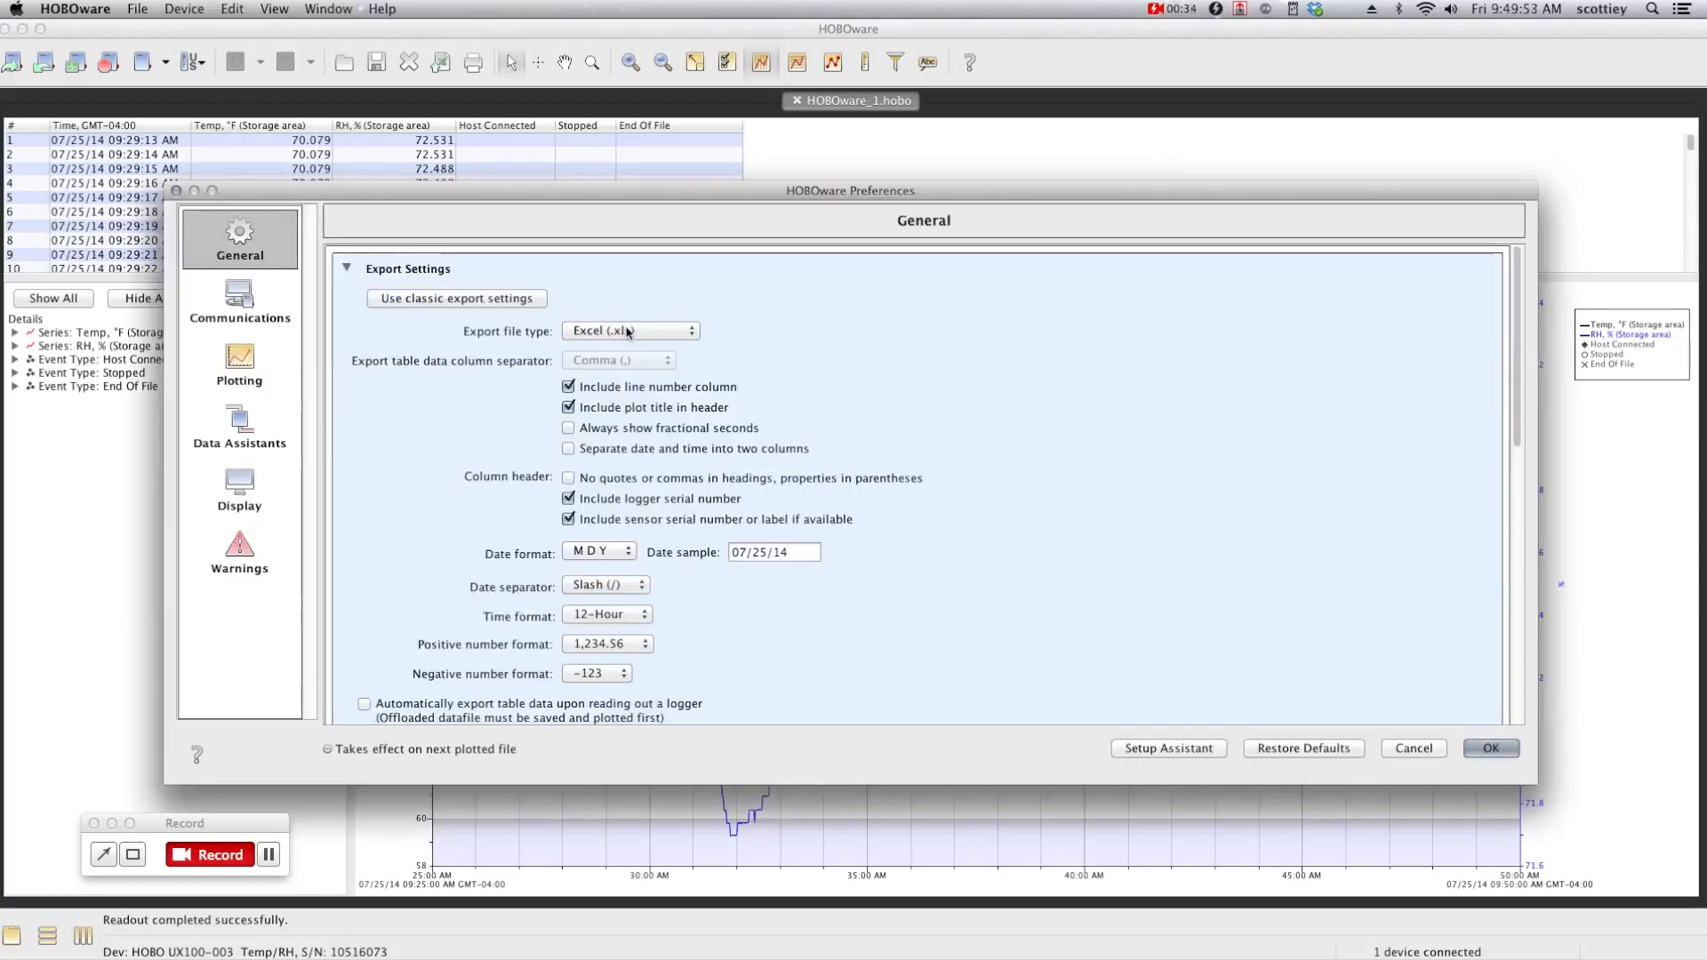
Set the export file type to Text (.txt or .csv) and apply the preferences.
click(631, 331)
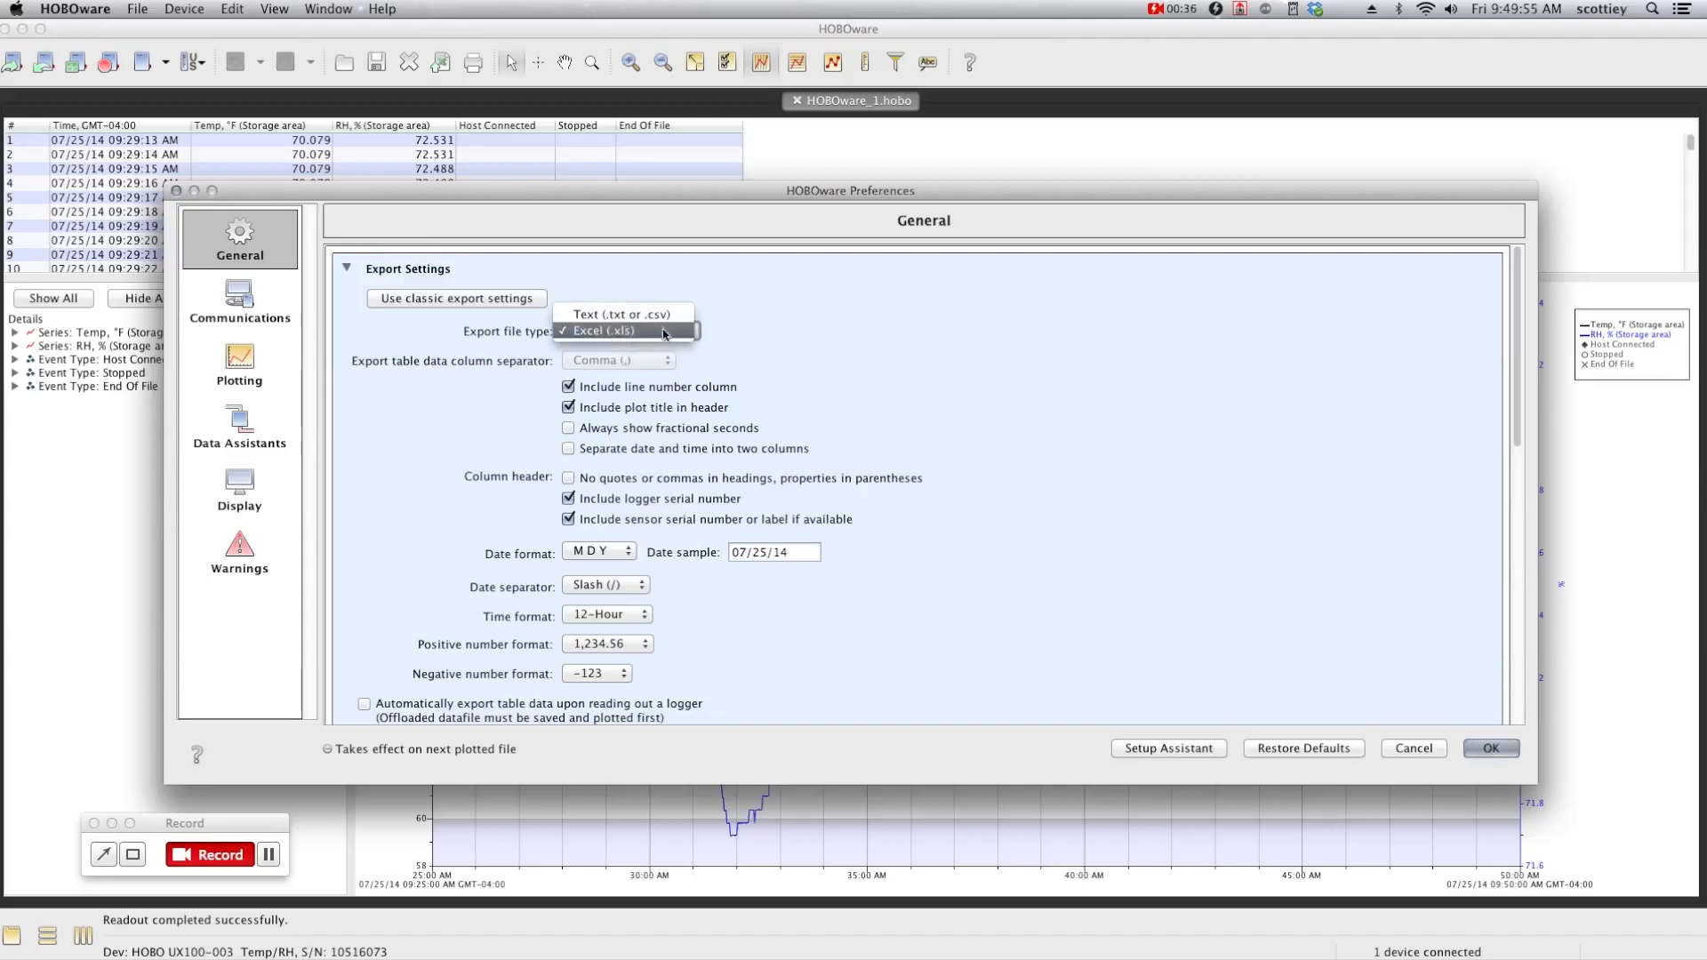
click(622, 313)
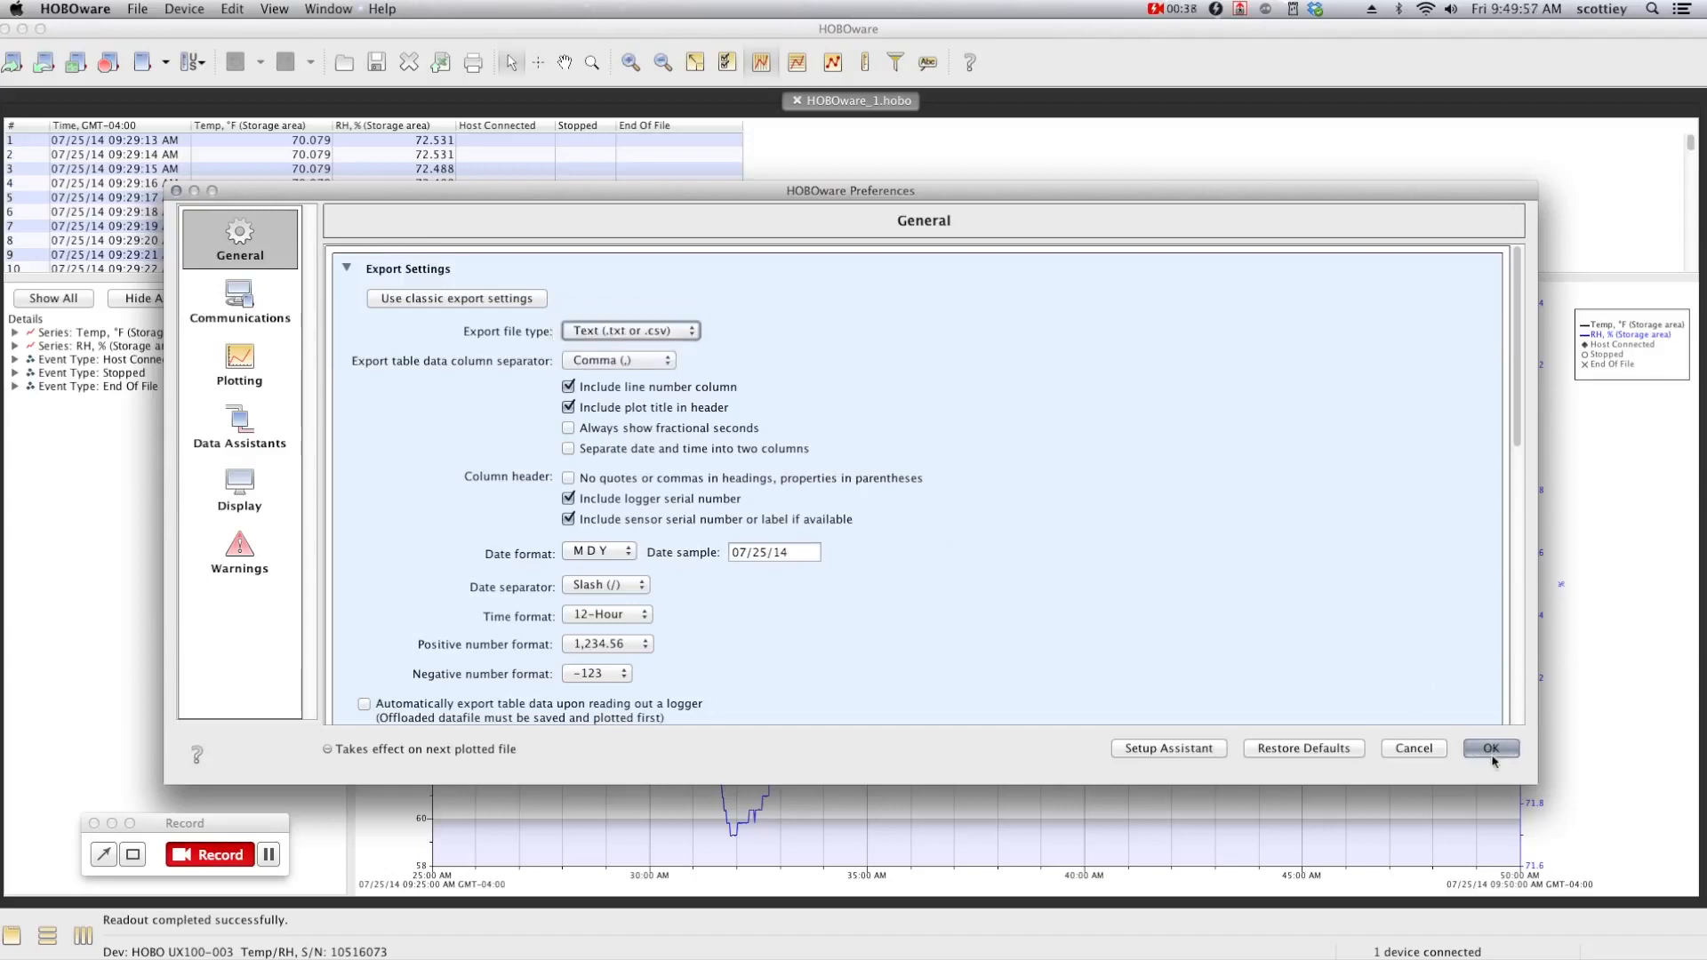
click(1490, 749)
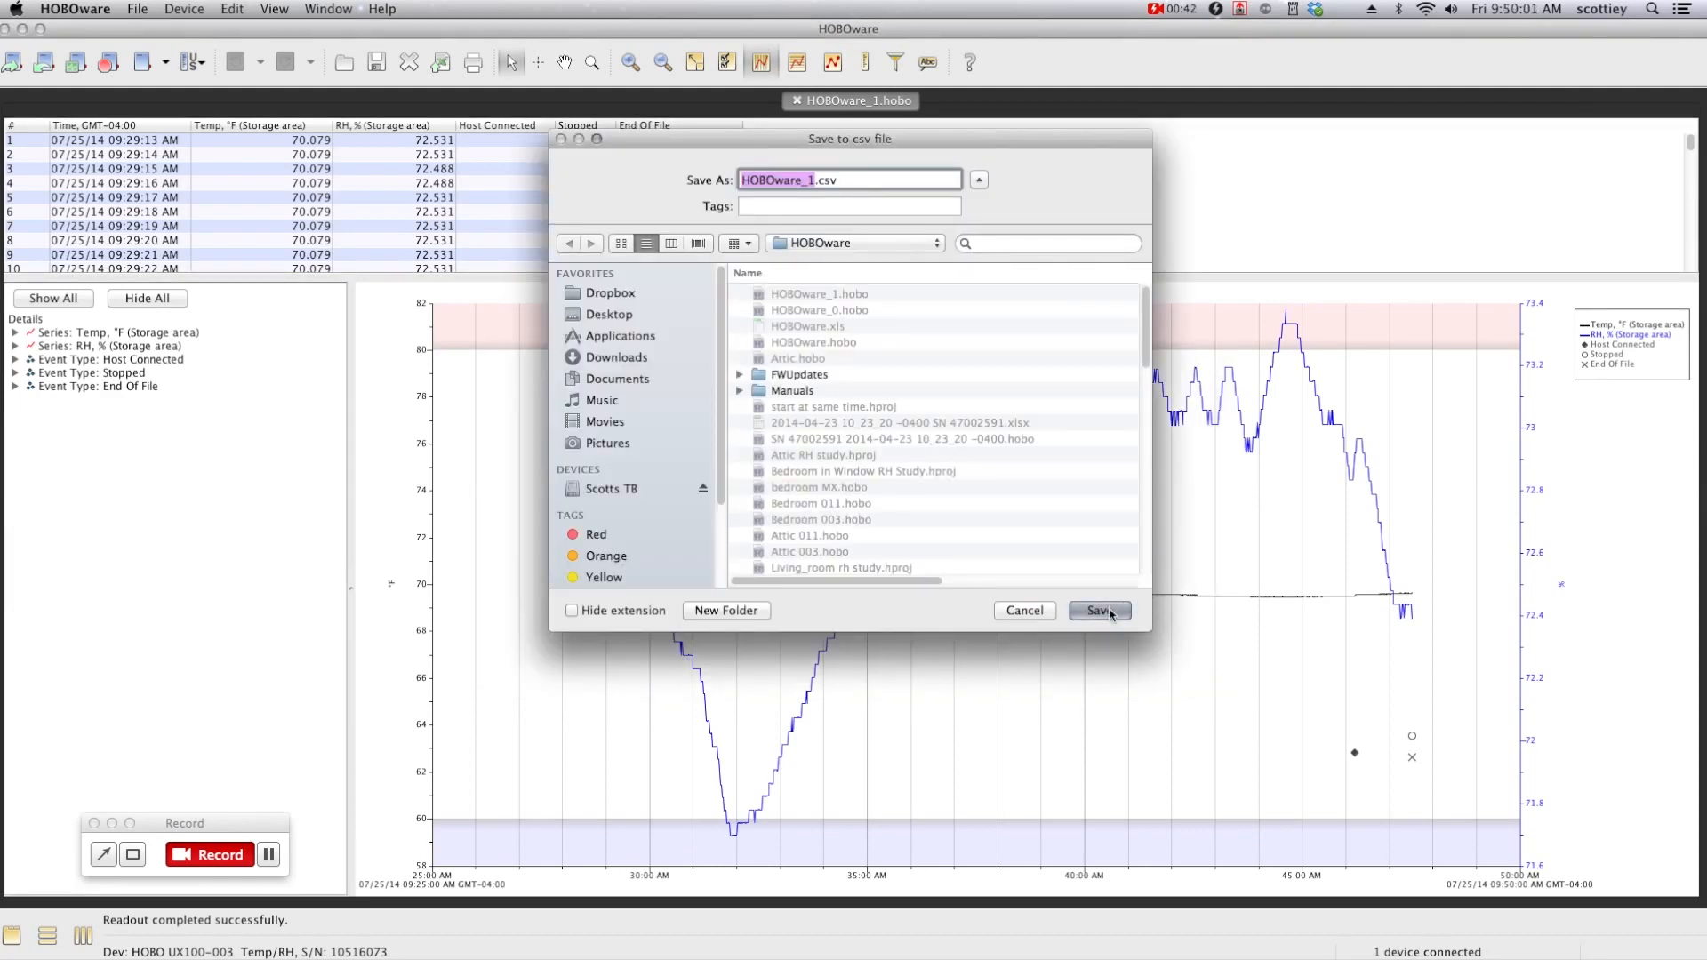
Save the table data export as HOBOware_1.csv.
click(1099, 610)
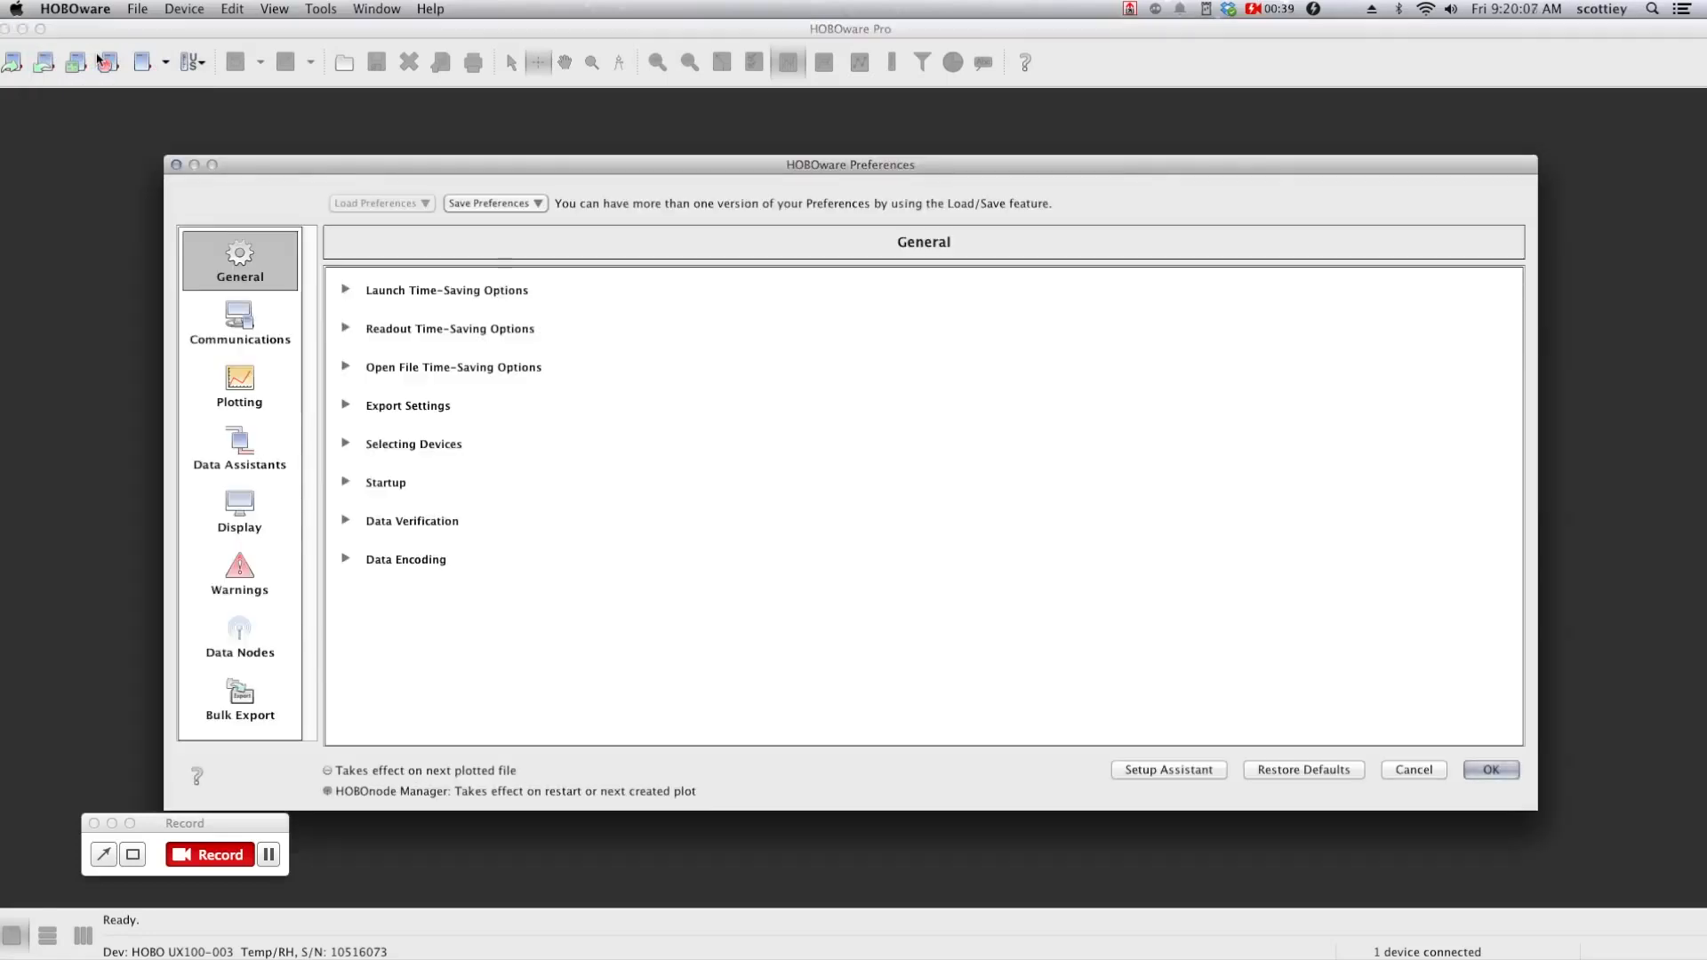
mouse_move(478, 301)
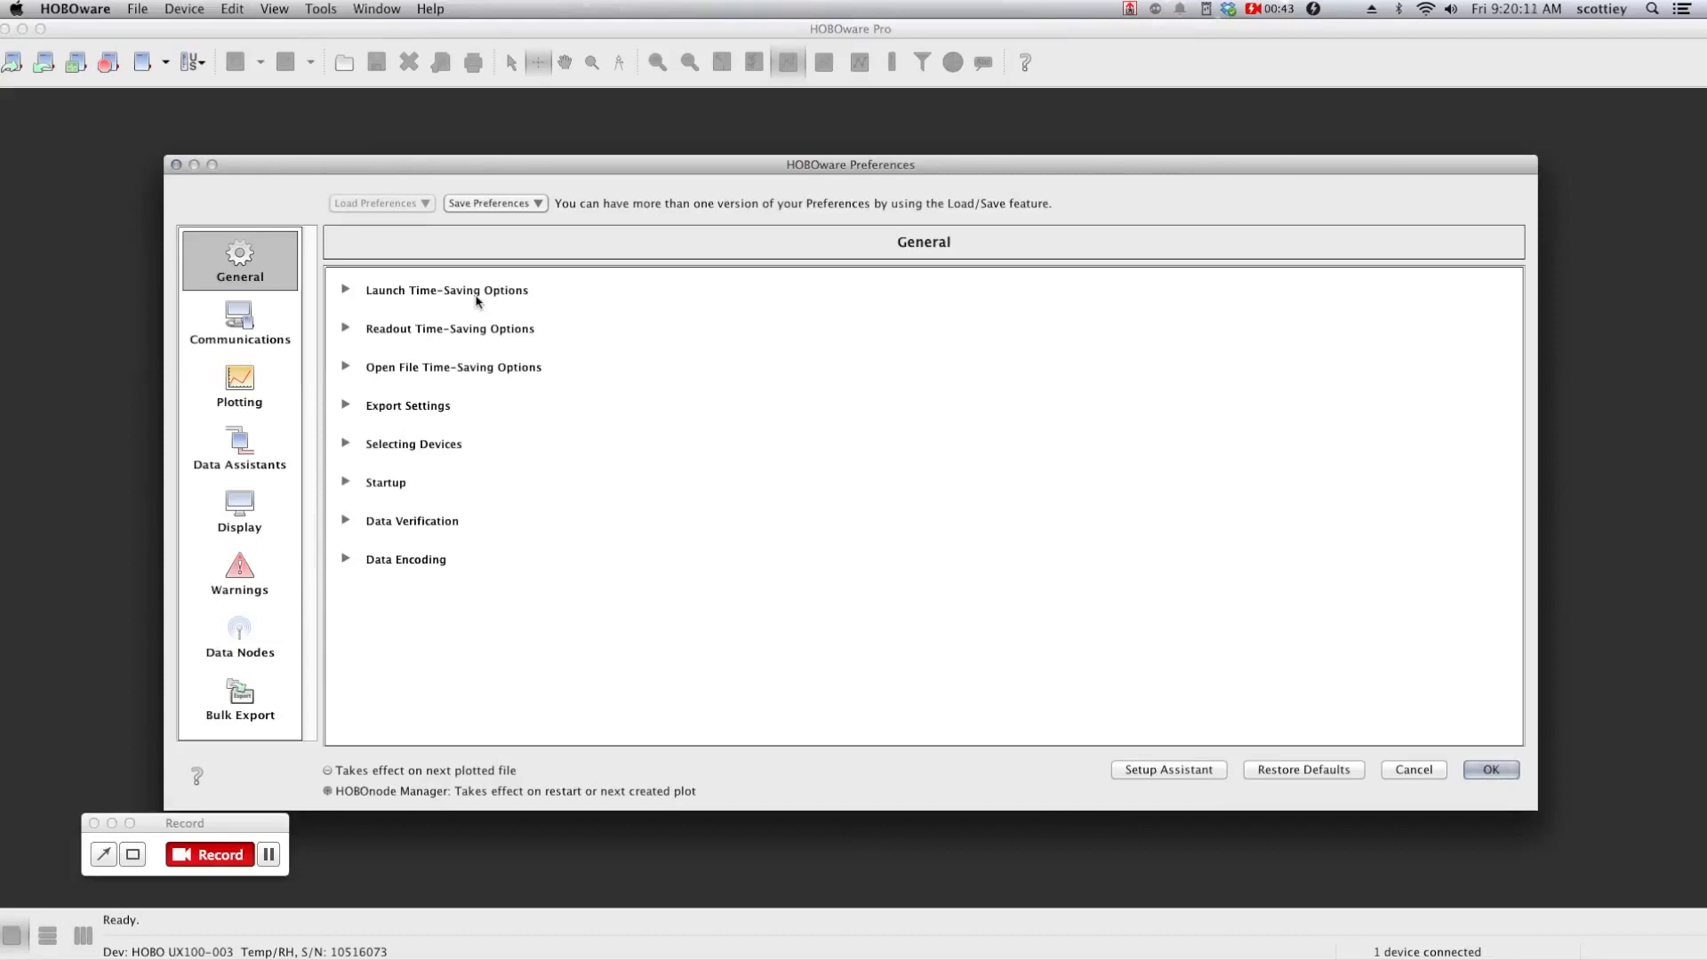
mouse_move(404, 322)
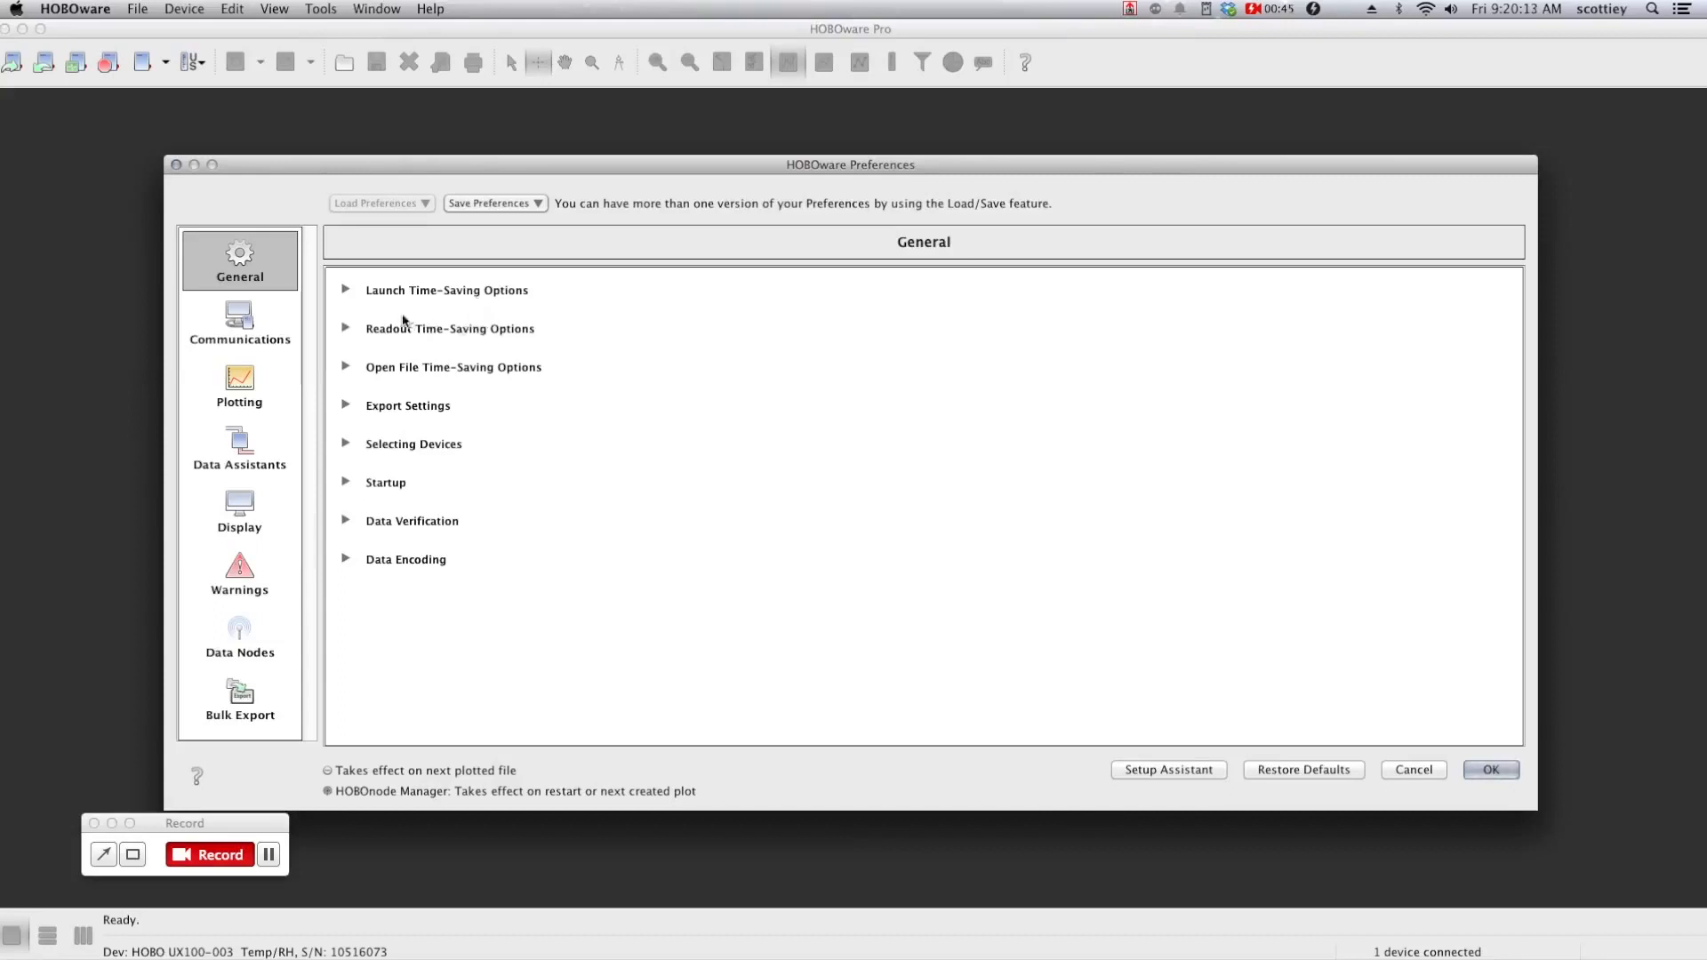
mouse_move(380, 334)
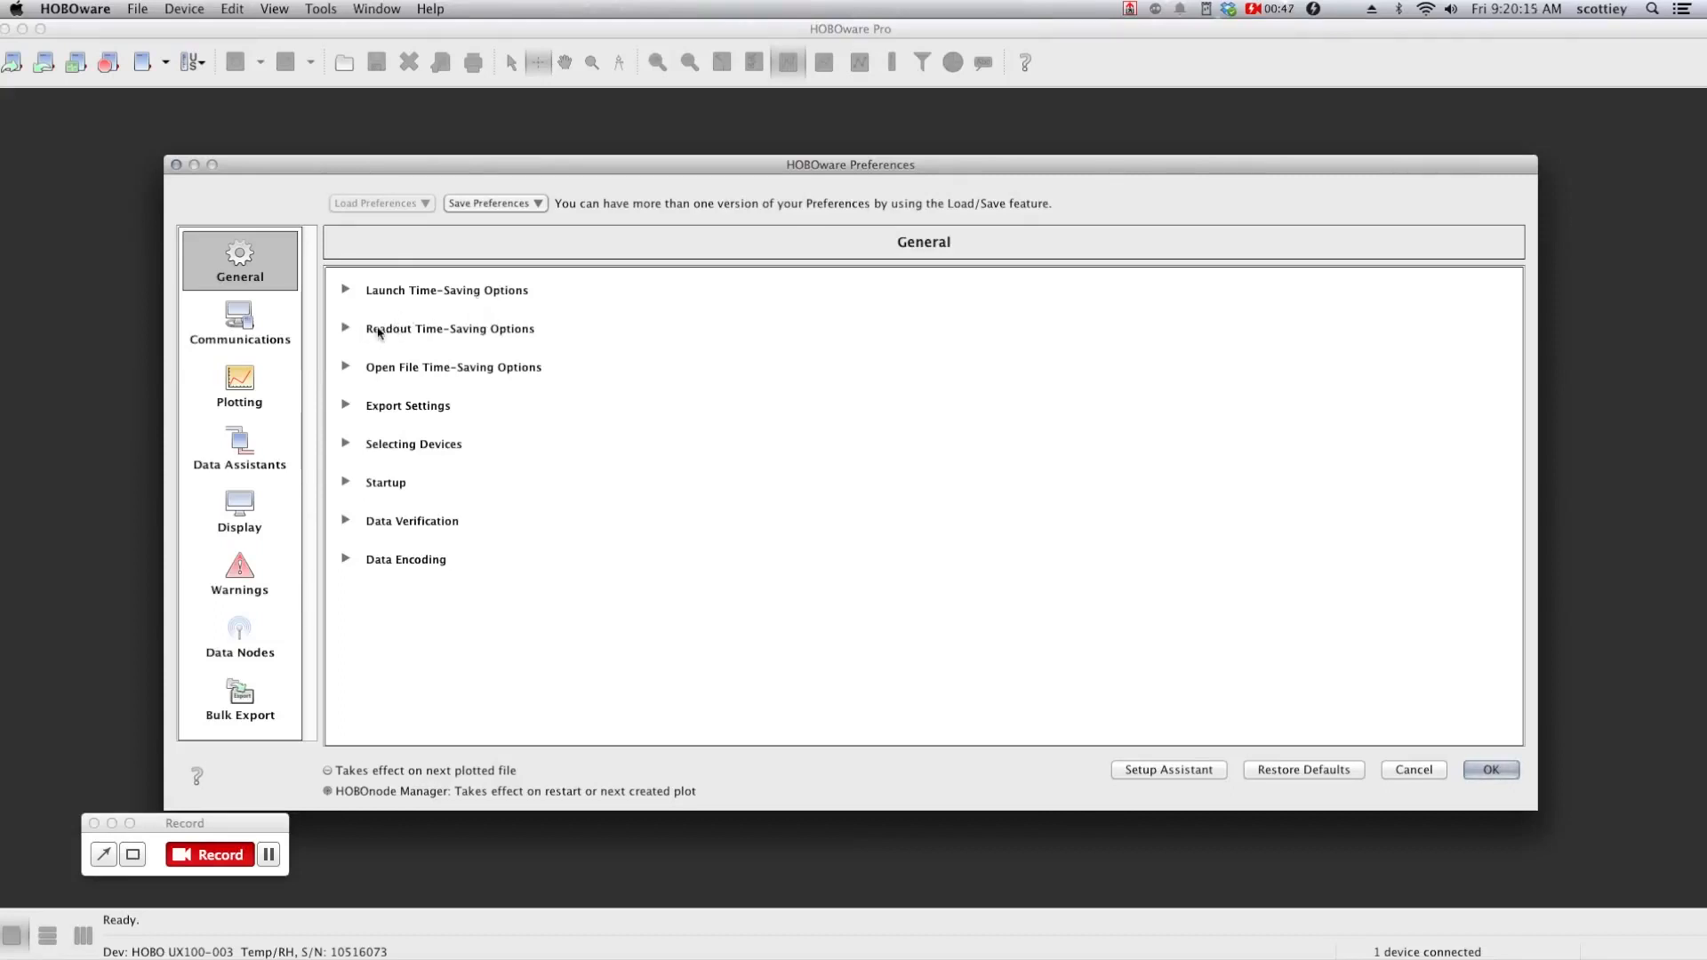
mouse_move(406, 386)
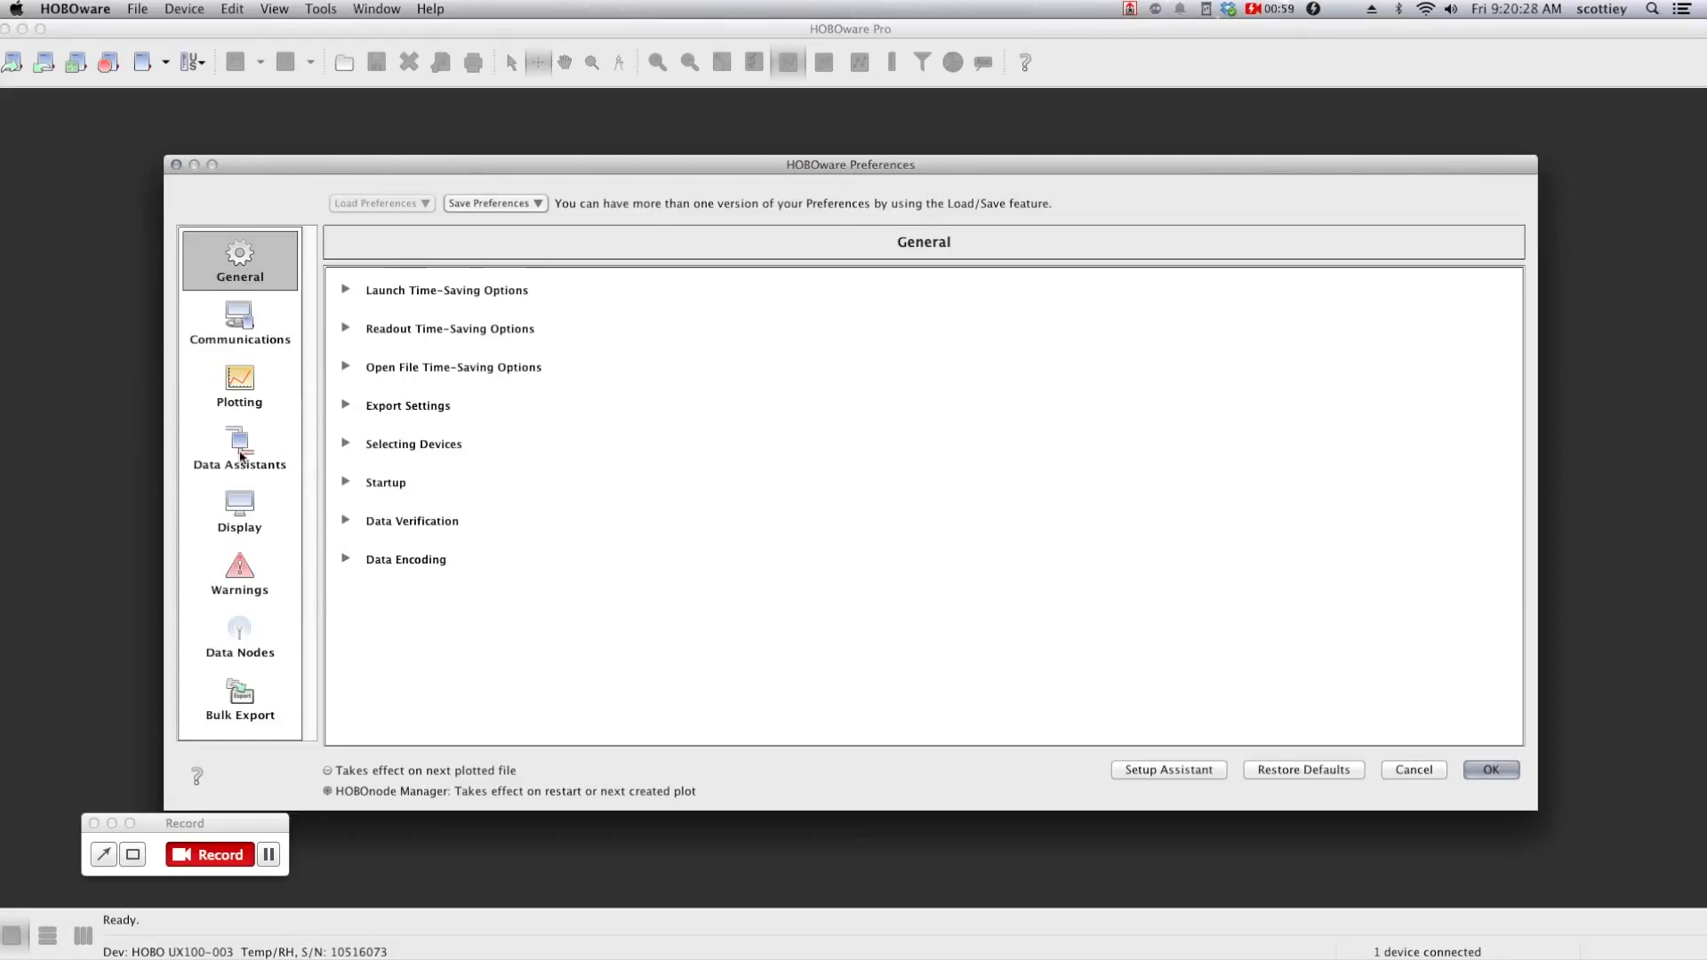
View the Data Assistants preferences, then close the Preferences window with OK.
click(239, 446)
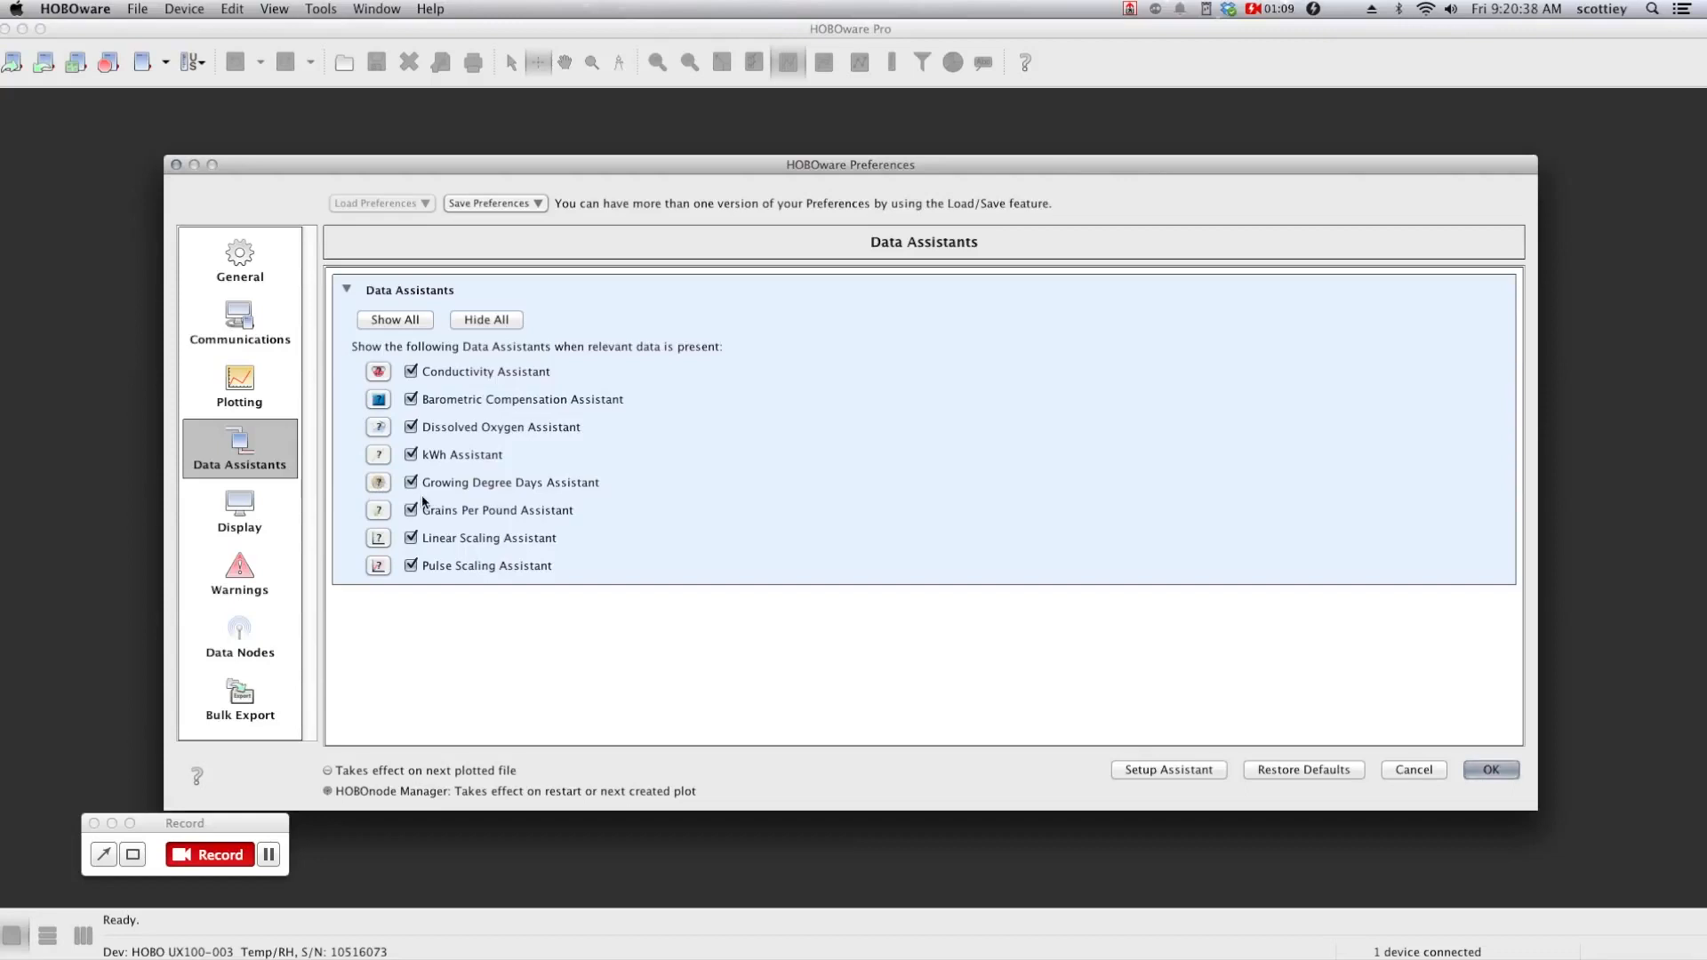
click(1491, 770)
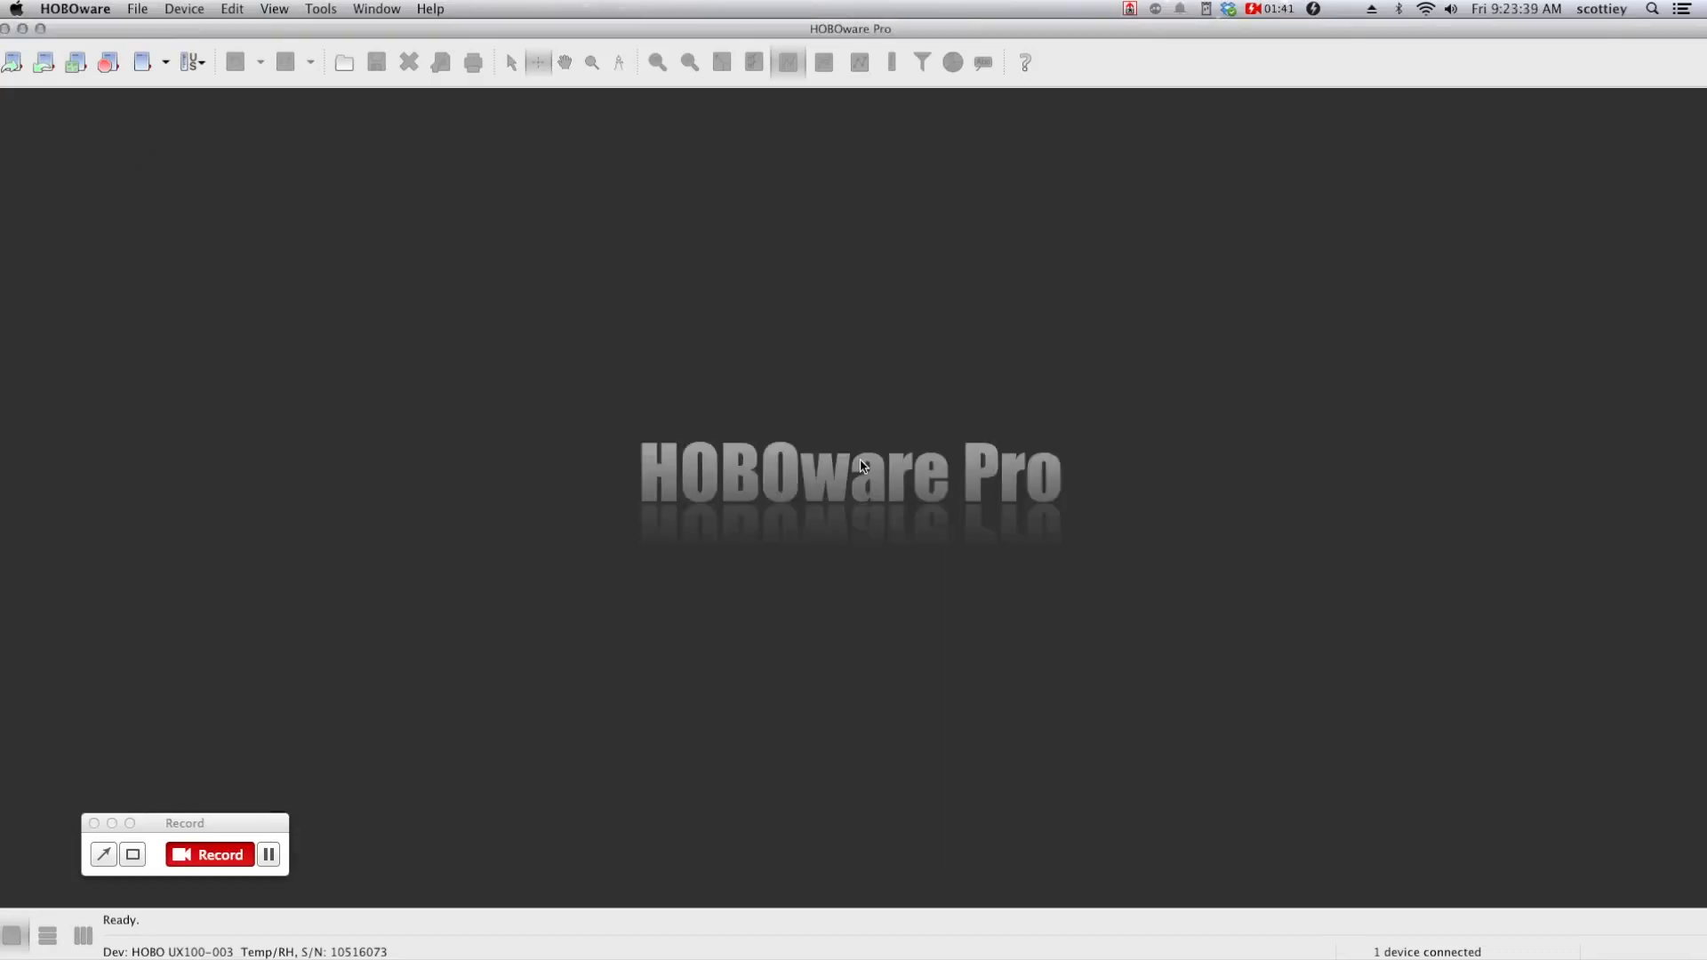